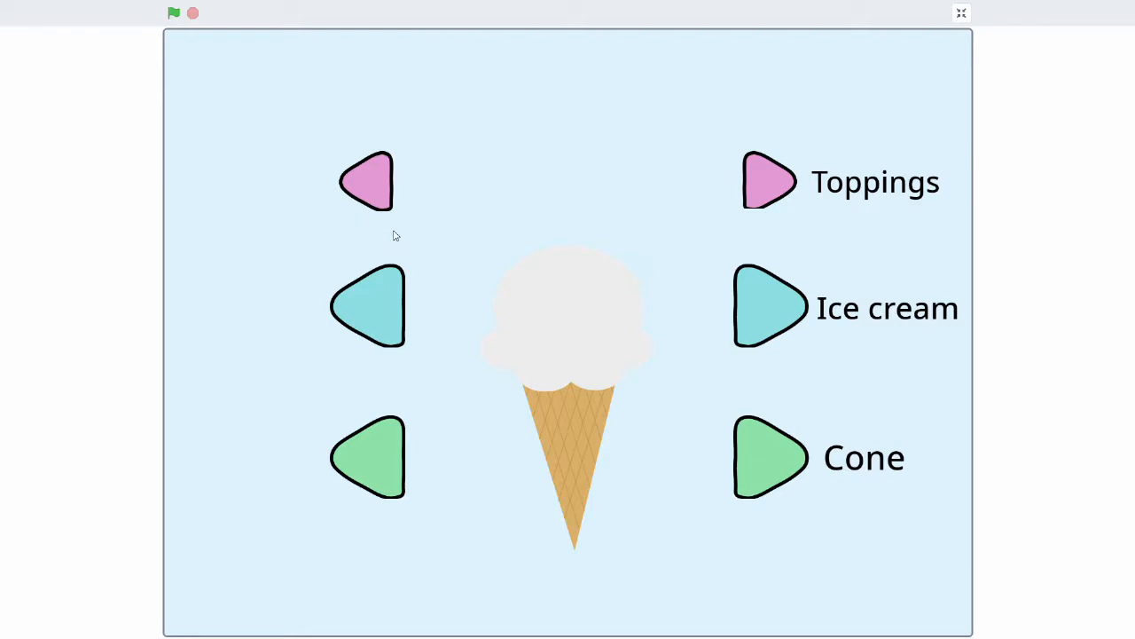
pyautogui.moveTo(994, 220)
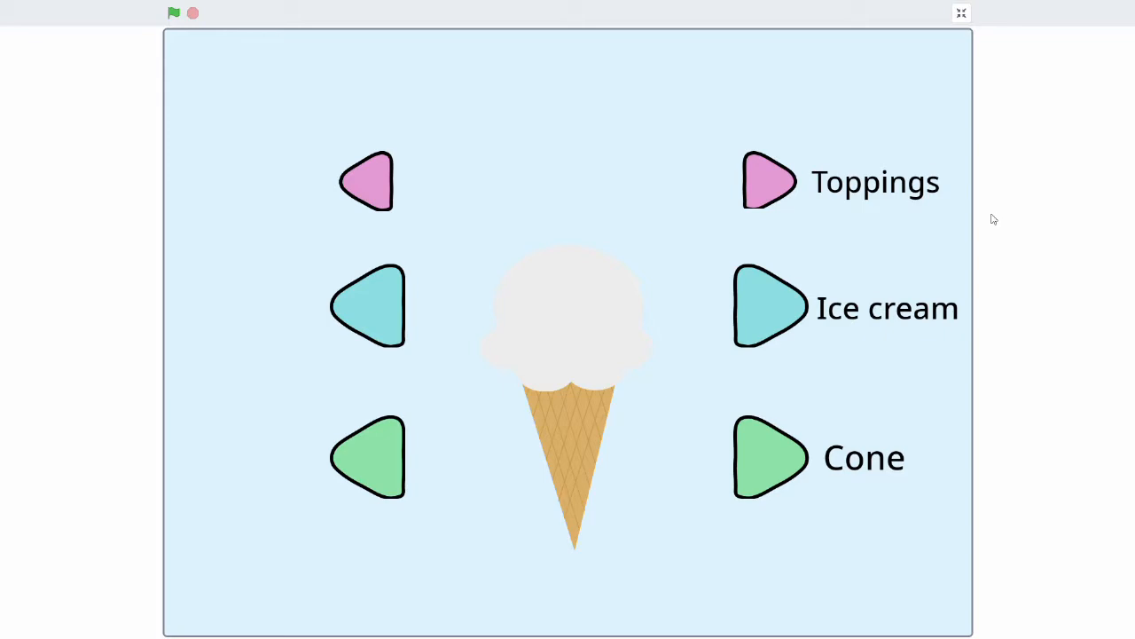
pyautogui.moveTo(287, 366)
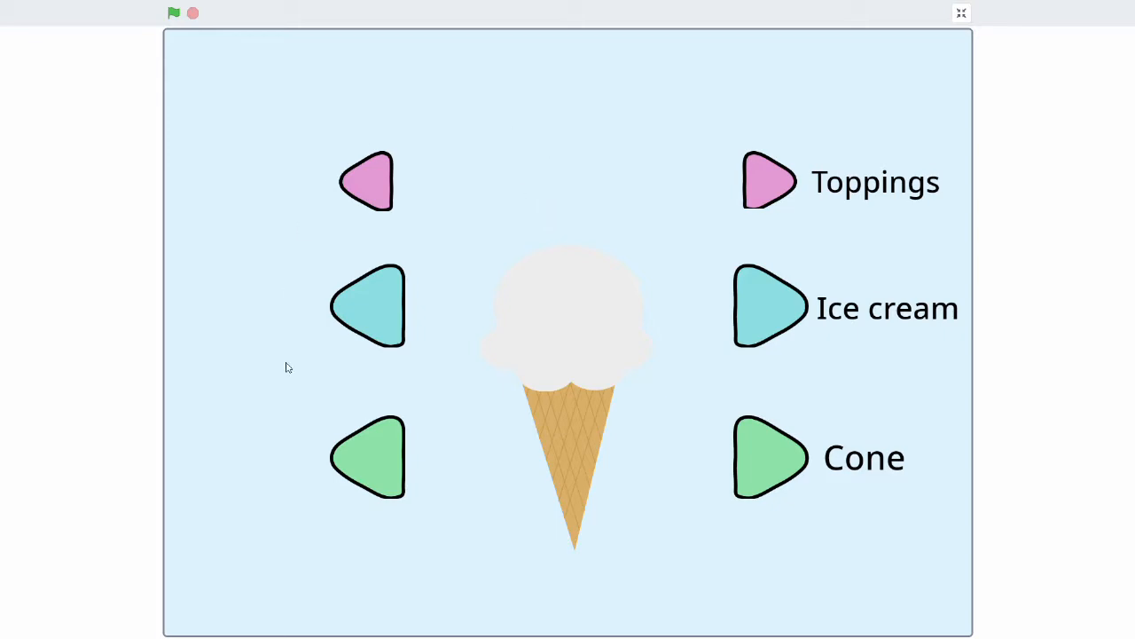
pyautogui.moveTo(485, 235)
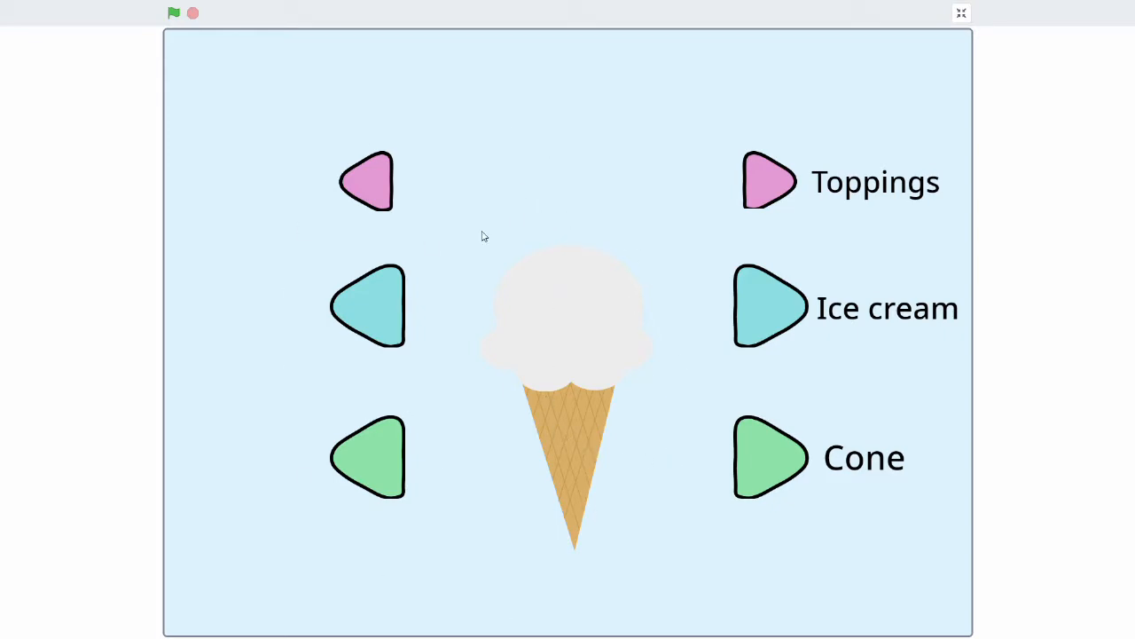
pyautogui.moveTo(391, 183)
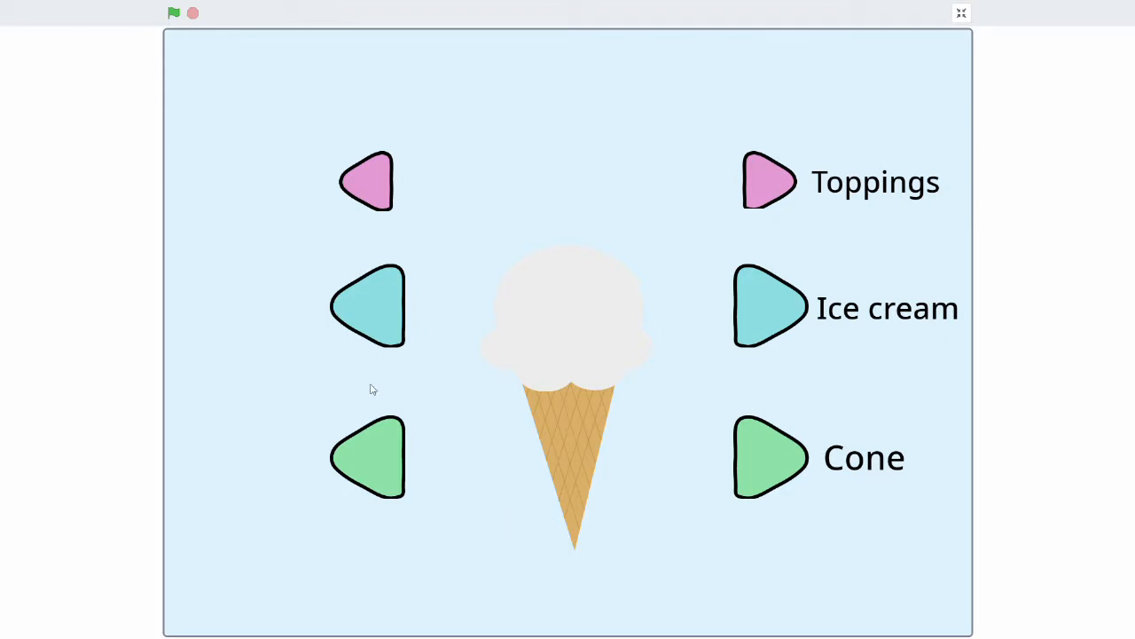
pyautogui.moveTo(908, 312)
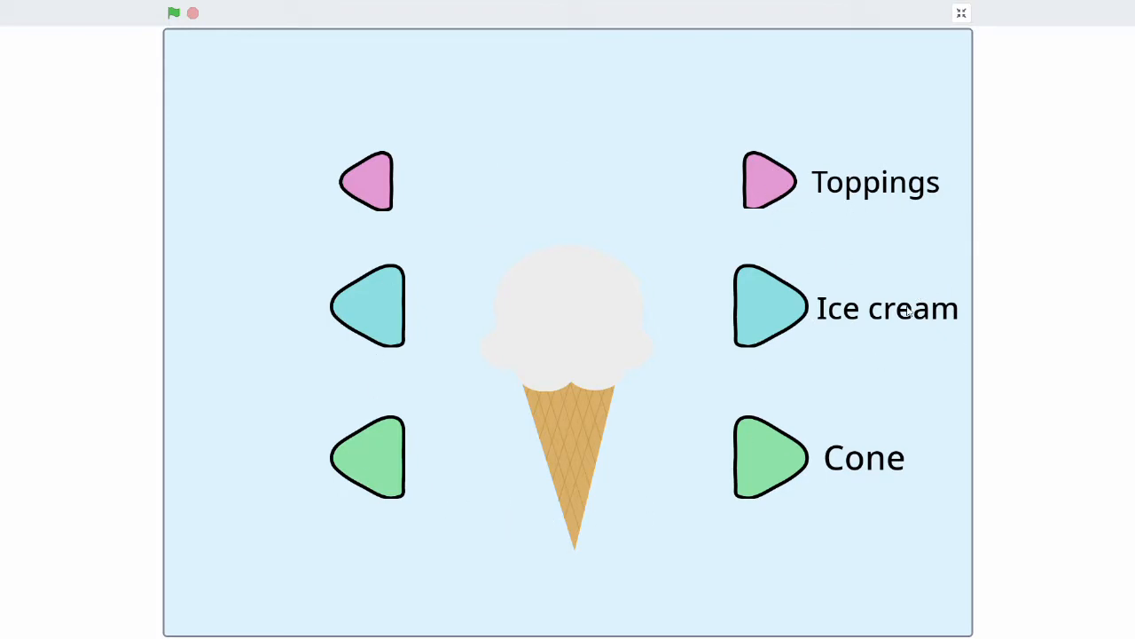
pyautogui.moveTo(883, 209)
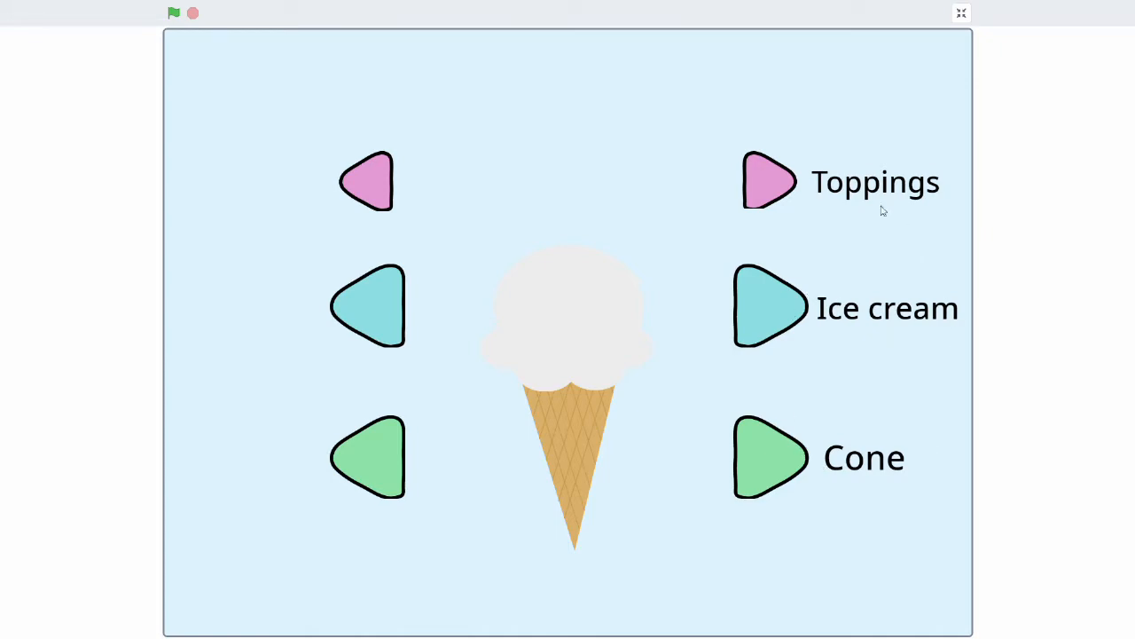
# On the running stage, use the arrow buttons to cycle the topping, scoop flavour and cone
pyautogui.click(770, 181)
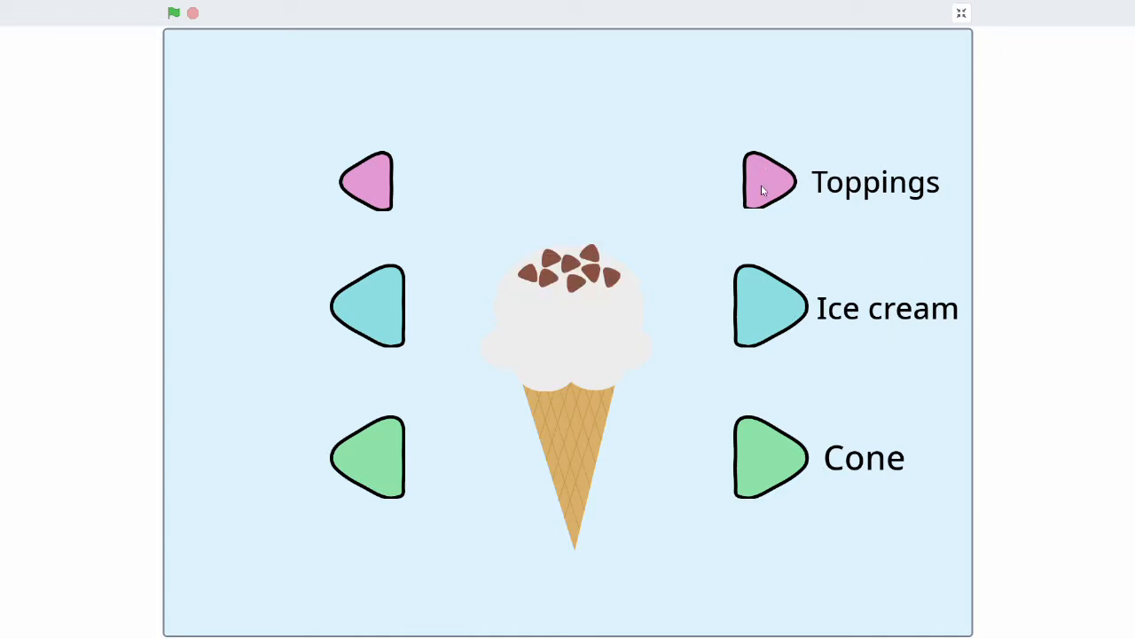
pyautogui.click(771, 305)
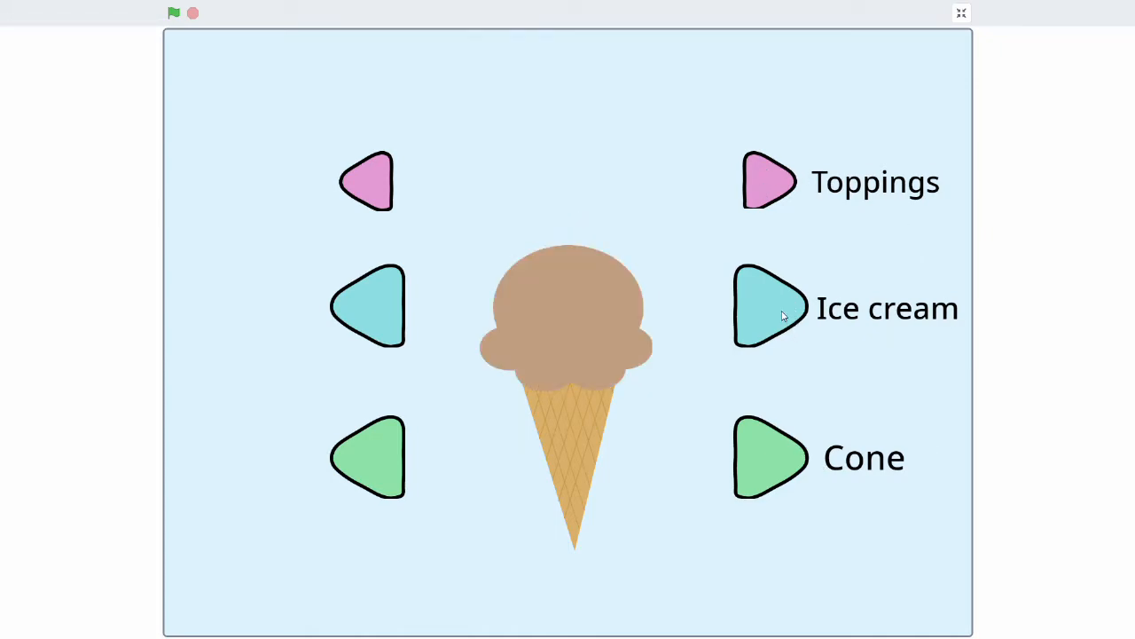
pyautogui.click(768, 459)
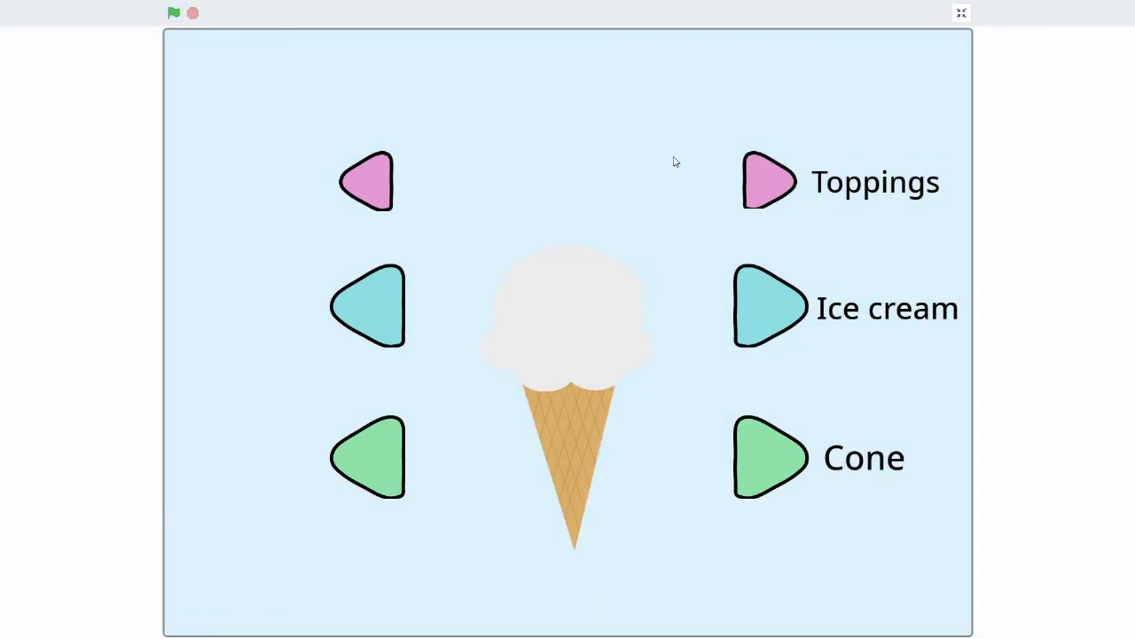
# Leave full-screen mode and show the cone sprite's broadcast-receiving scripts in the editor
pyautogui.click(962, 13)
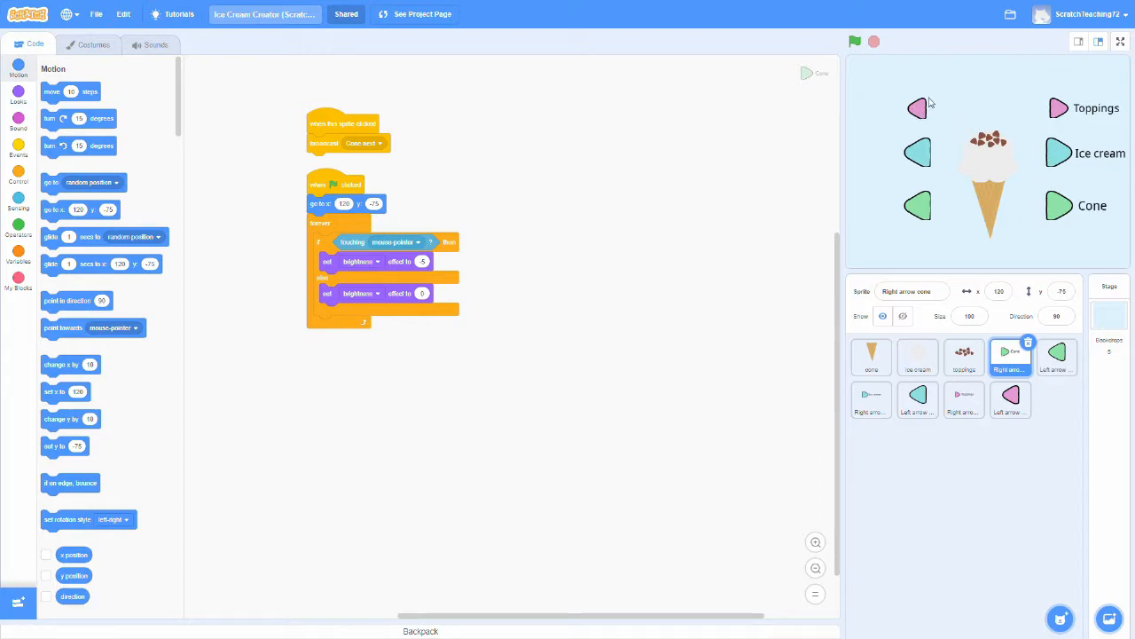
pyautogui.moveTo(960, 191)
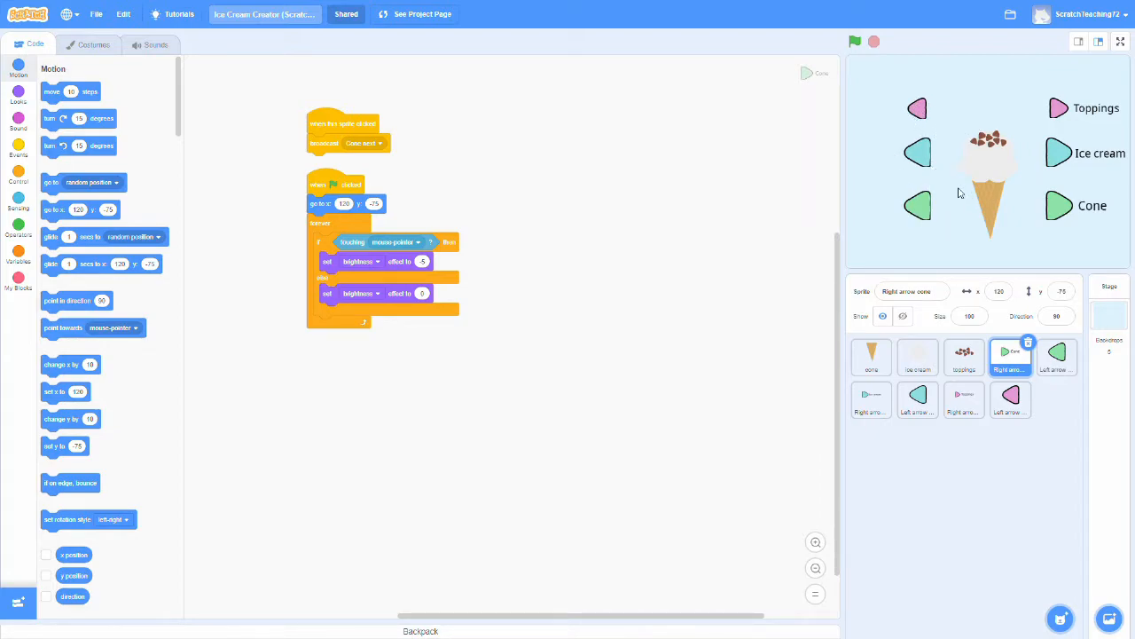
pyautogui.click(872, 359)
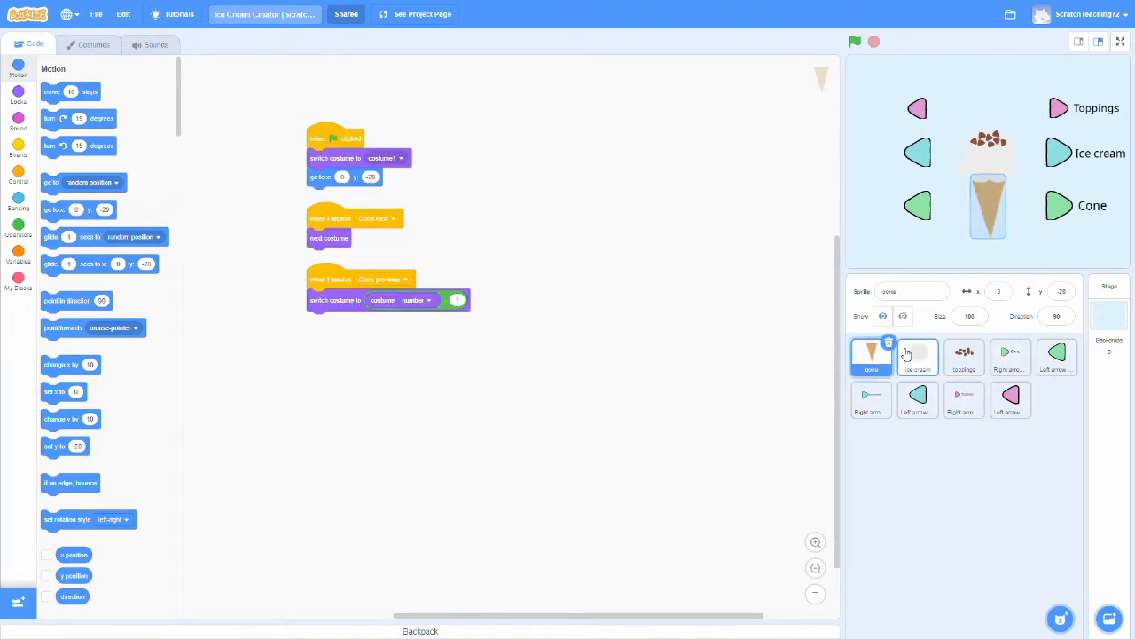
# Browse the cone sprite's costumes — waffle cone and Ice Cream cup — and select the cup drawing on the canvas
pyautogui.click(94, 44)
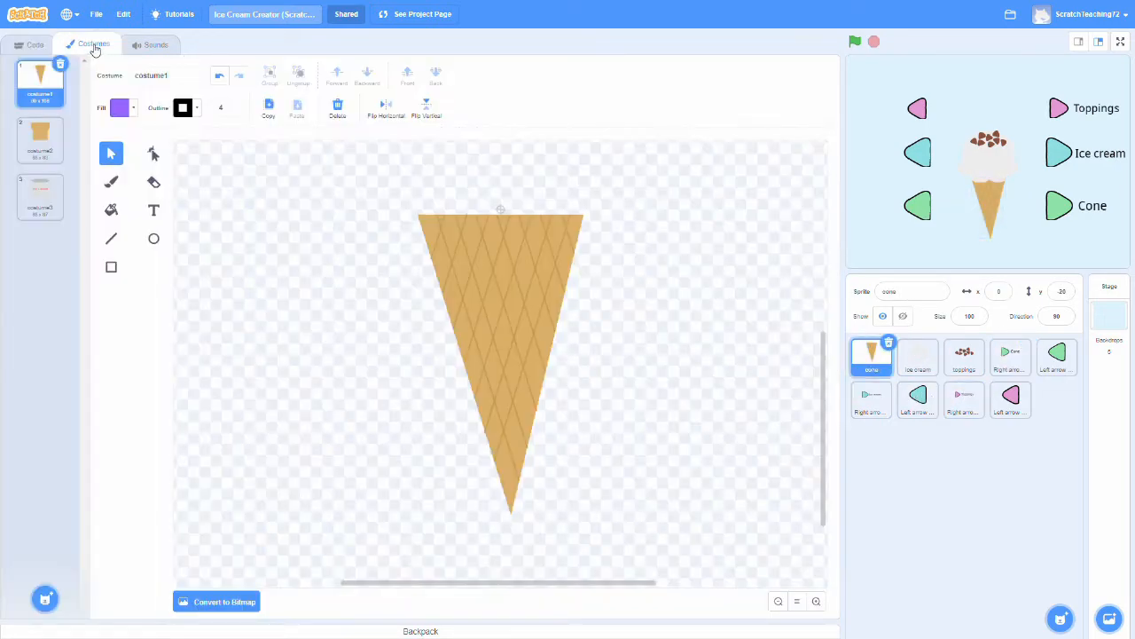
pyautogui.moveTo(5, 142)
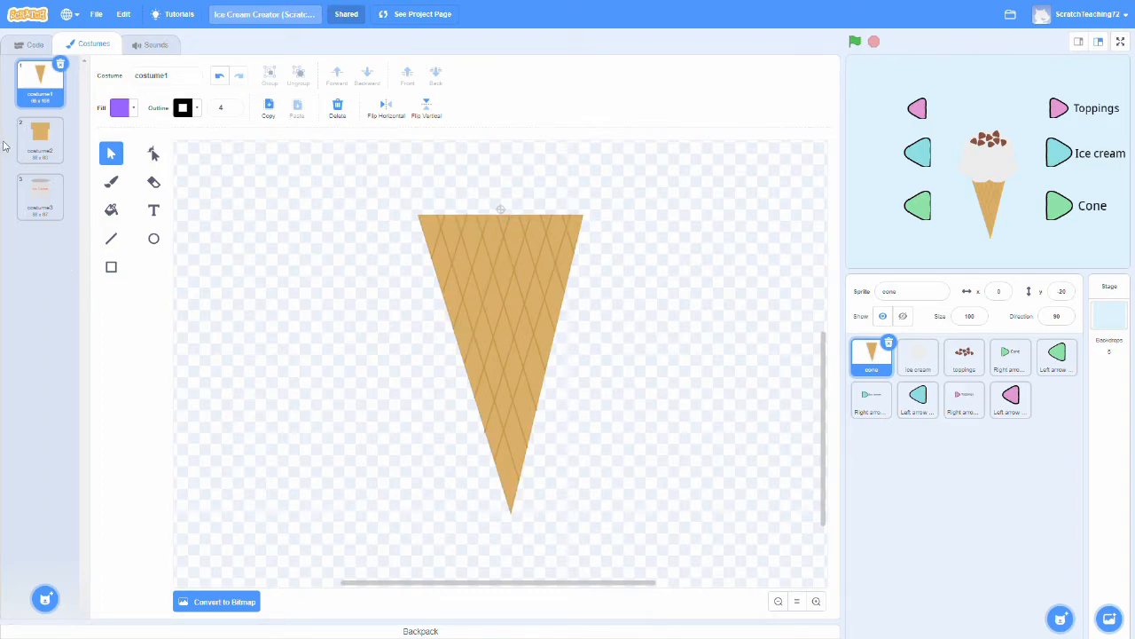
pyautogui.click(39, 196)
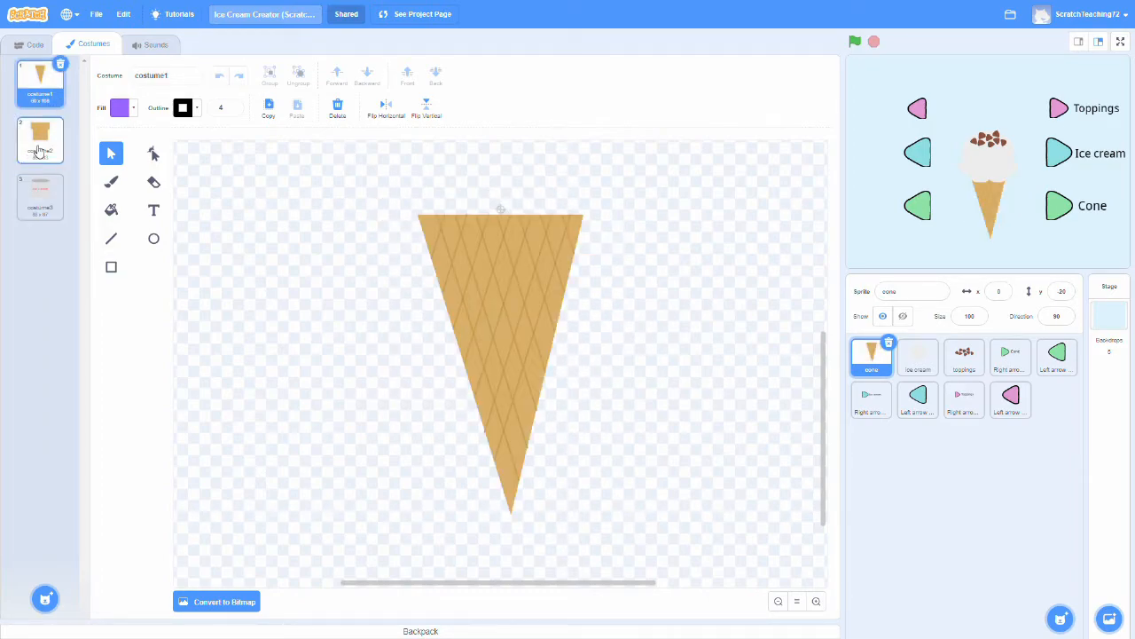
pyautogui.click(39, 197)
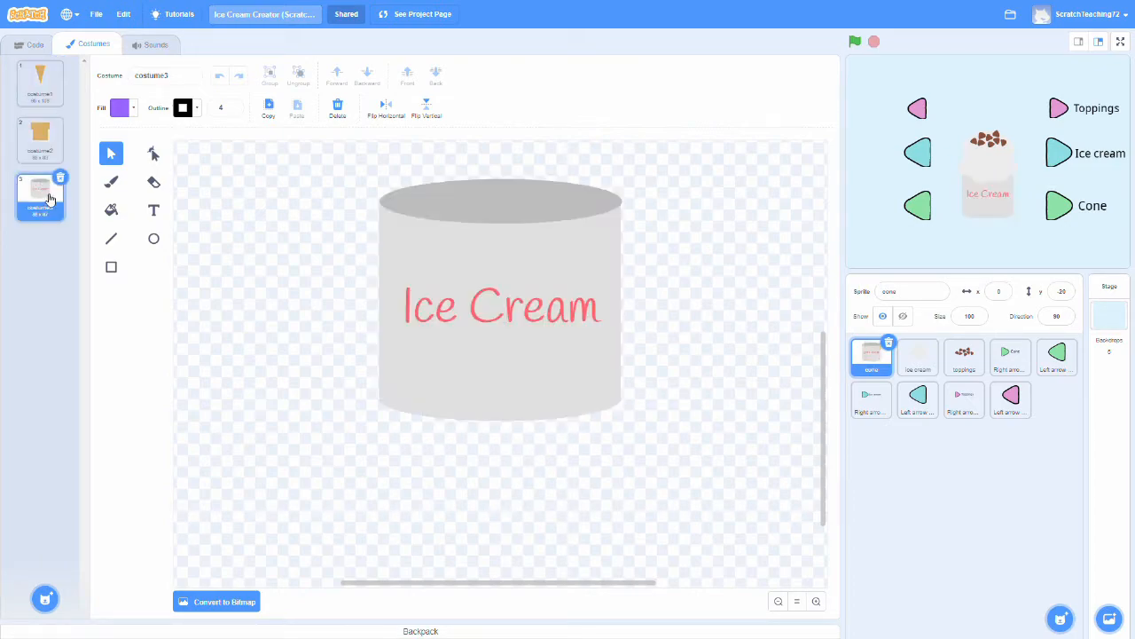
pyautogui.click(39, 84)
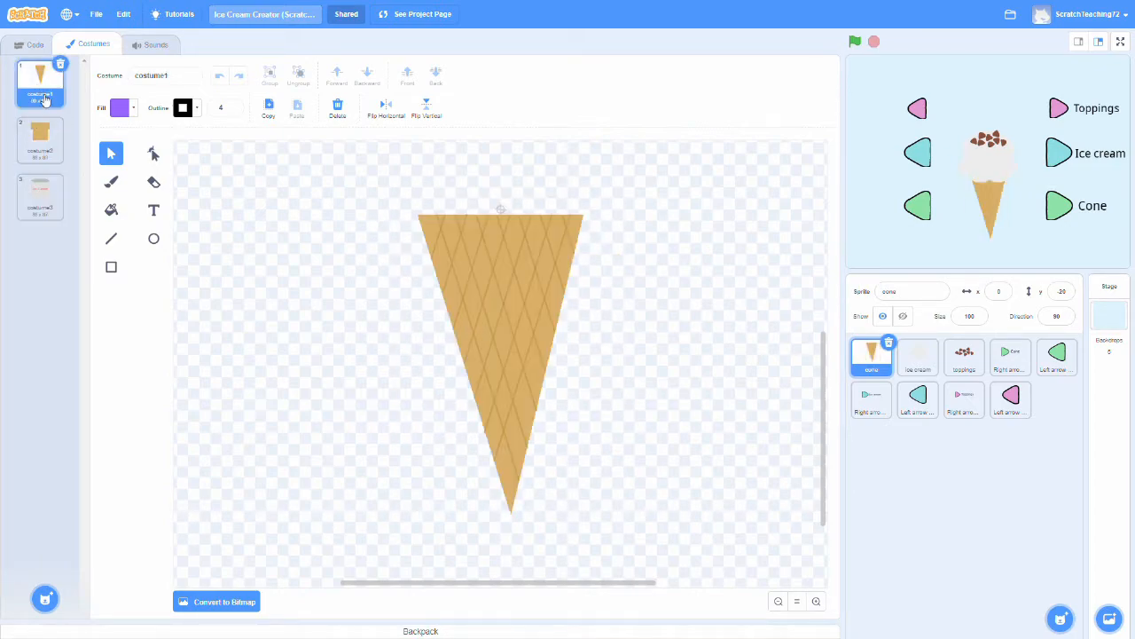
pyautogui.click(39, 195)
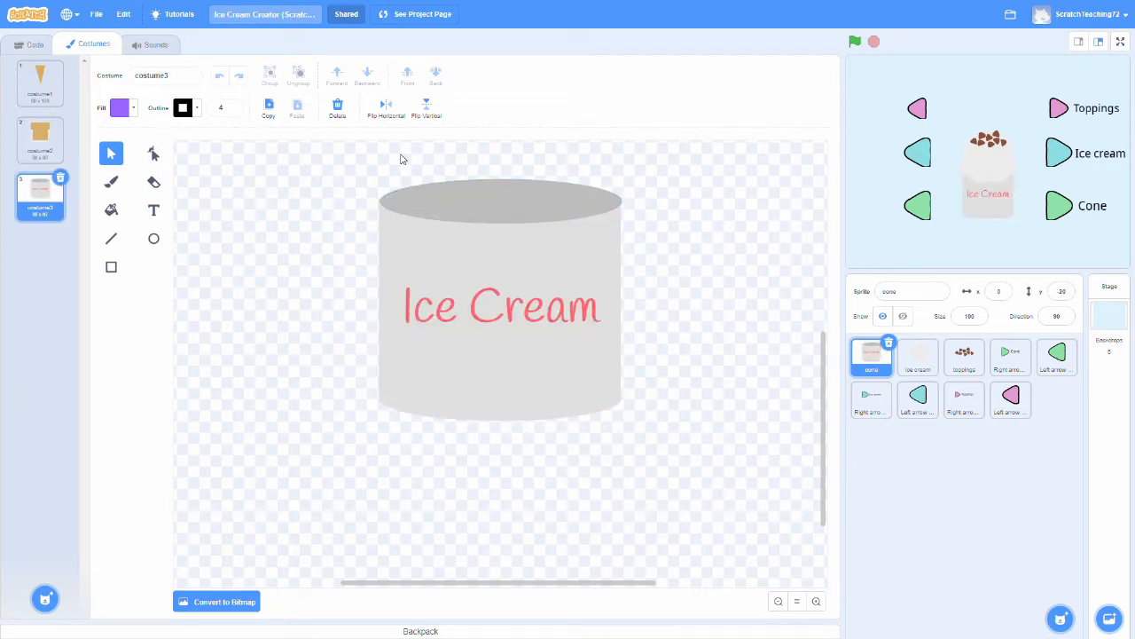
pyautogui.click(500, 310)
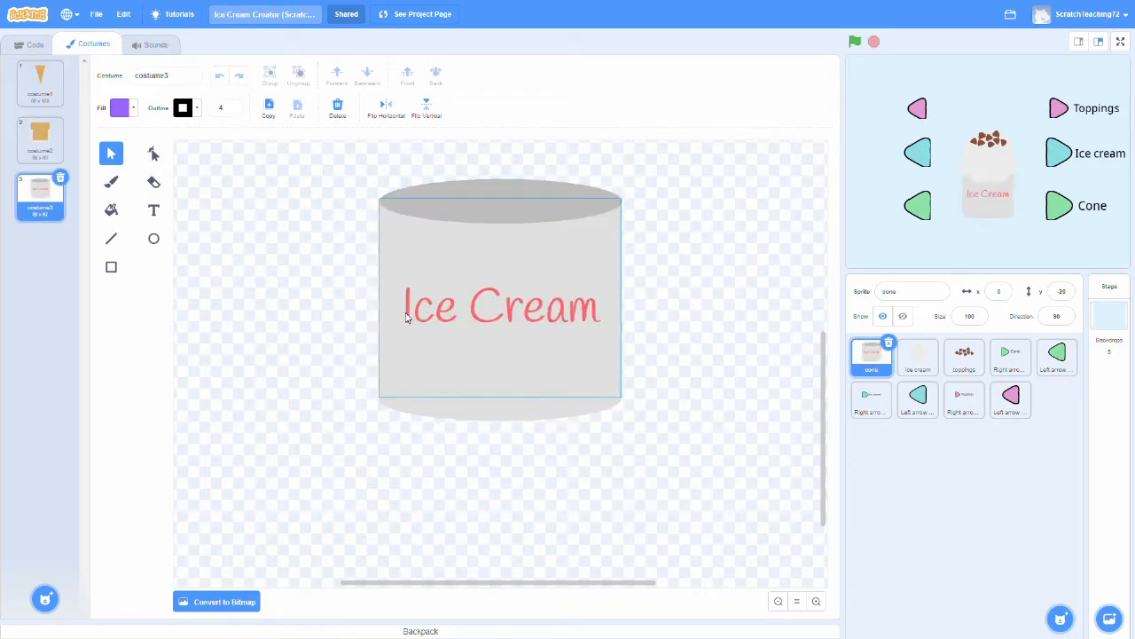
pyautogui.moveTo(585, 254)
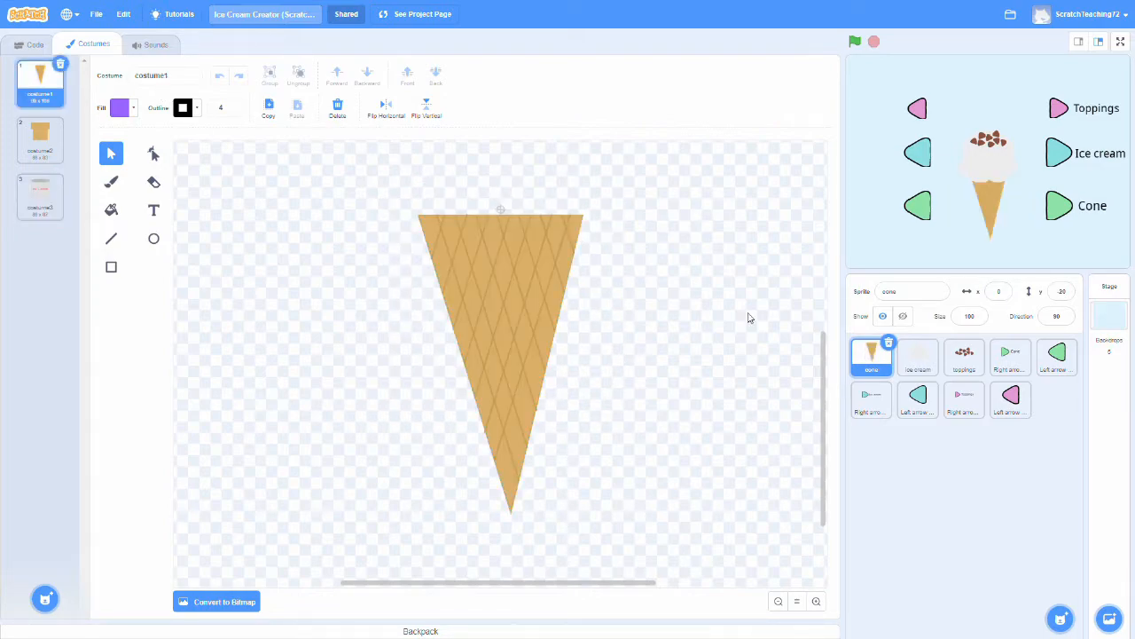
# Browse the ice cream sprite's costumes: white, pink and chocolate scoops
pyautogui.click(918, 357)
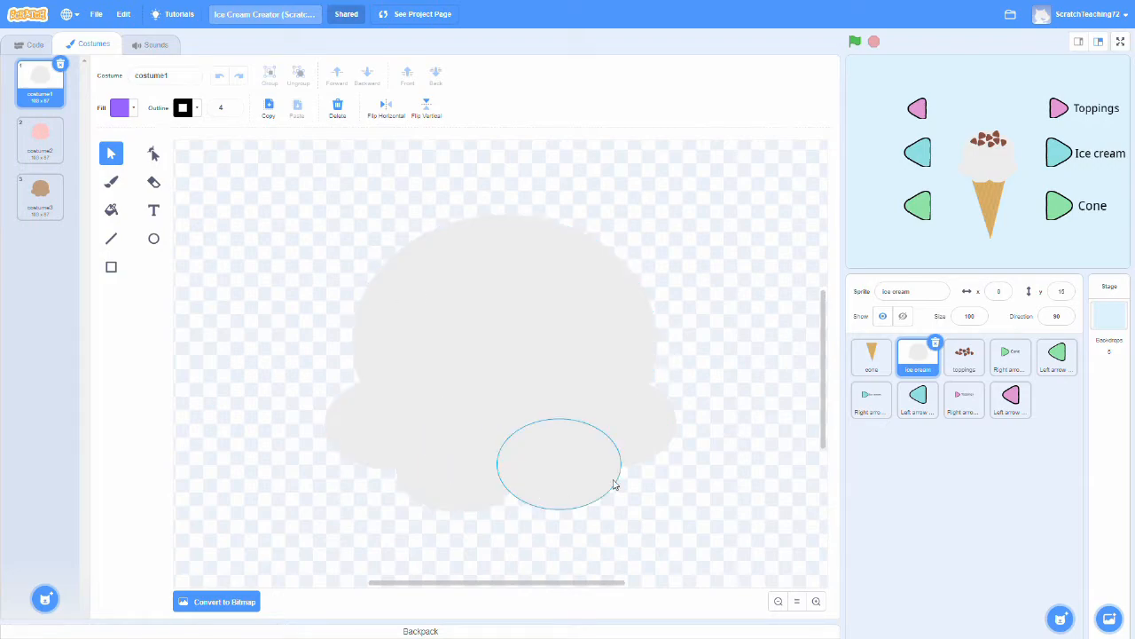
pyautogui.click(39, 141)
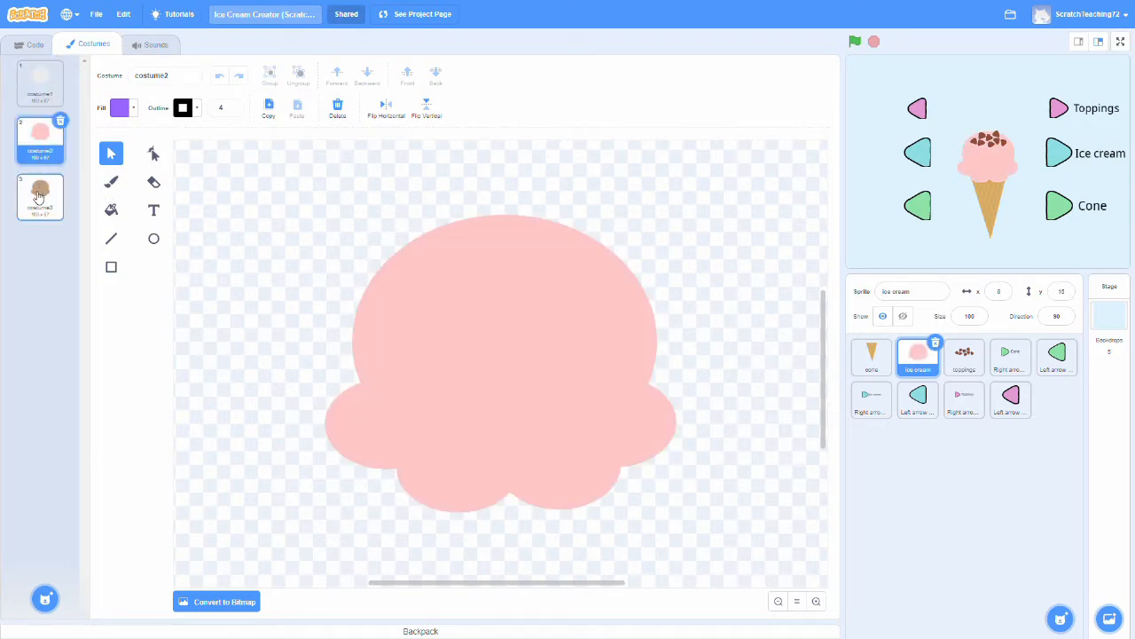
pyautogui.click(39, 195)
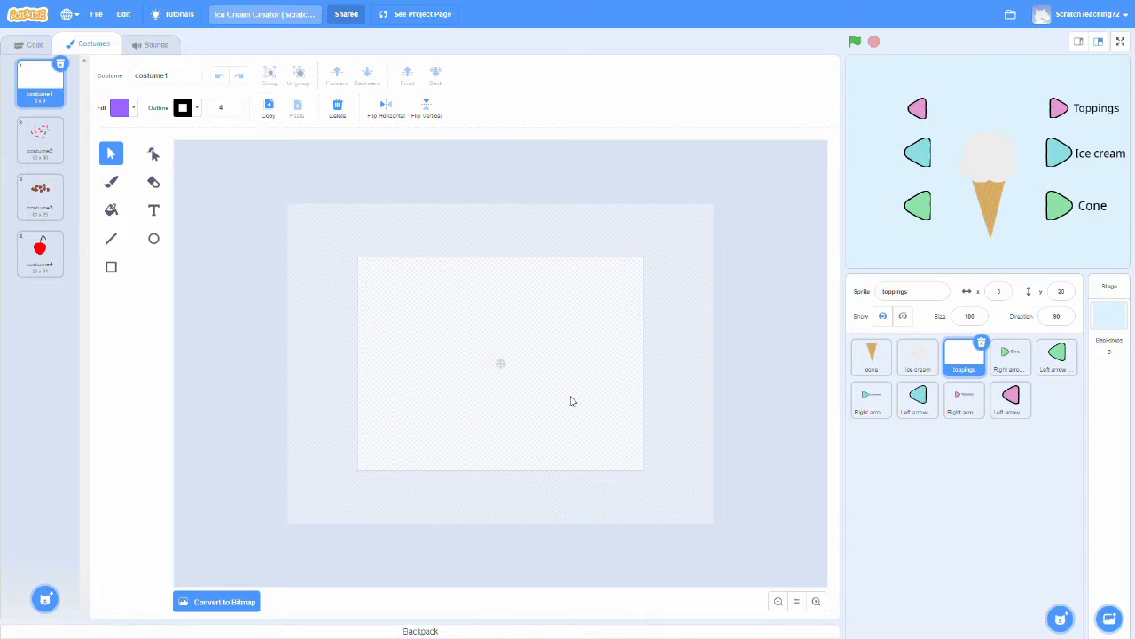
pyautogui.moveTo(39, 138)
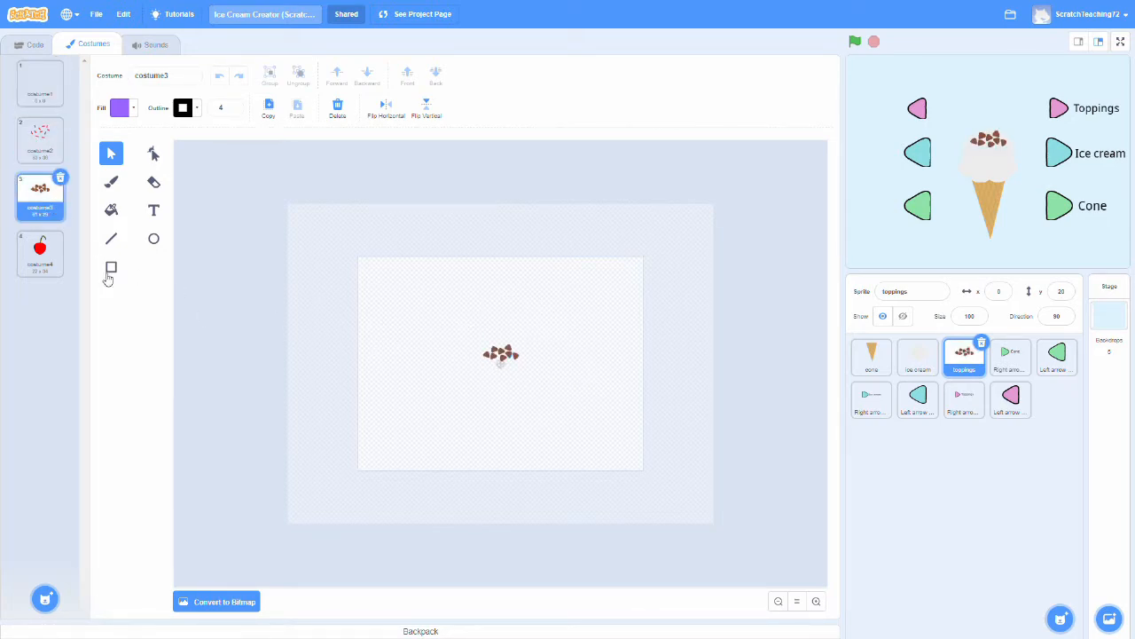
# View the cherry costume of the toppings sprite
pyautogui.click(39, 252)
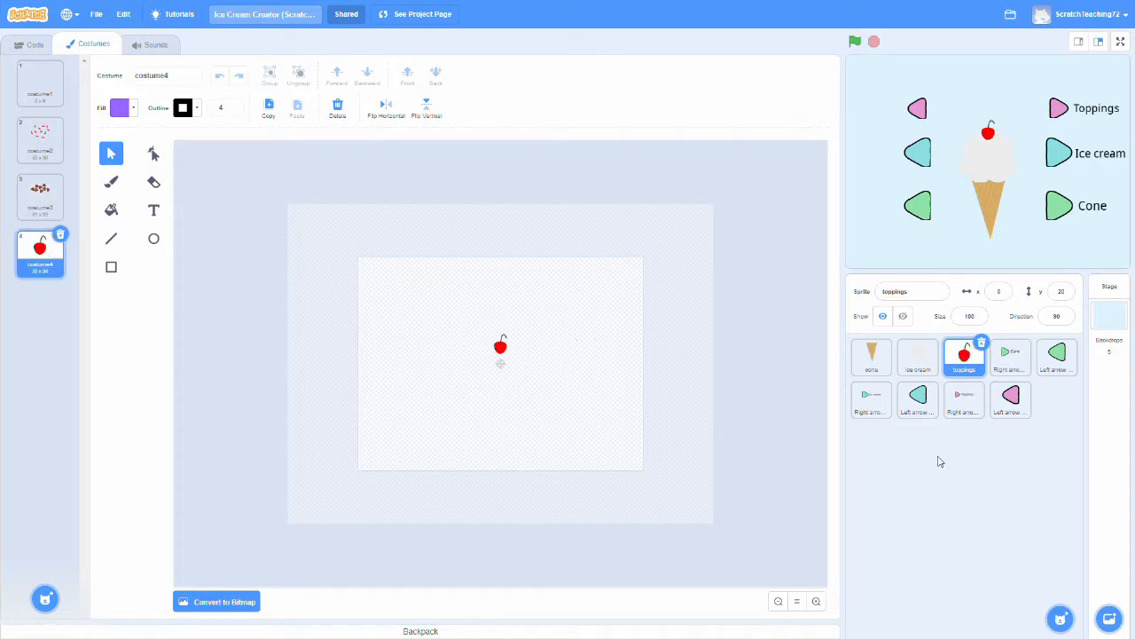
# Browse the arrow button sprites, ending on the pink 'Toppings' right arrow costume
pyautogui.click(1010, 357)
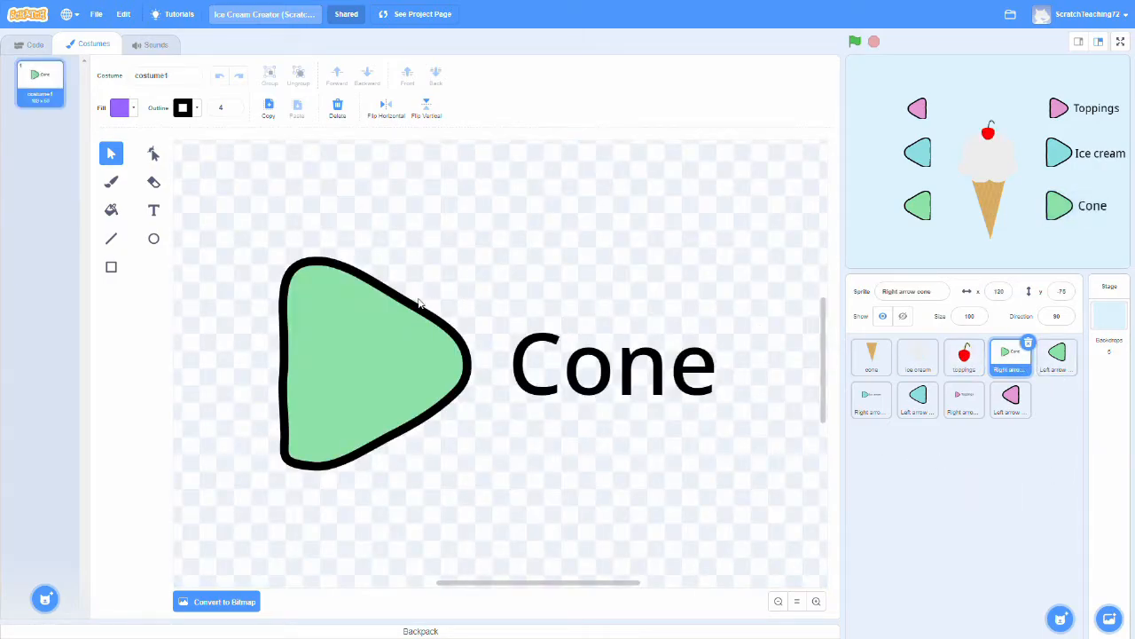
pyautogui.moveTo(1057, 362)
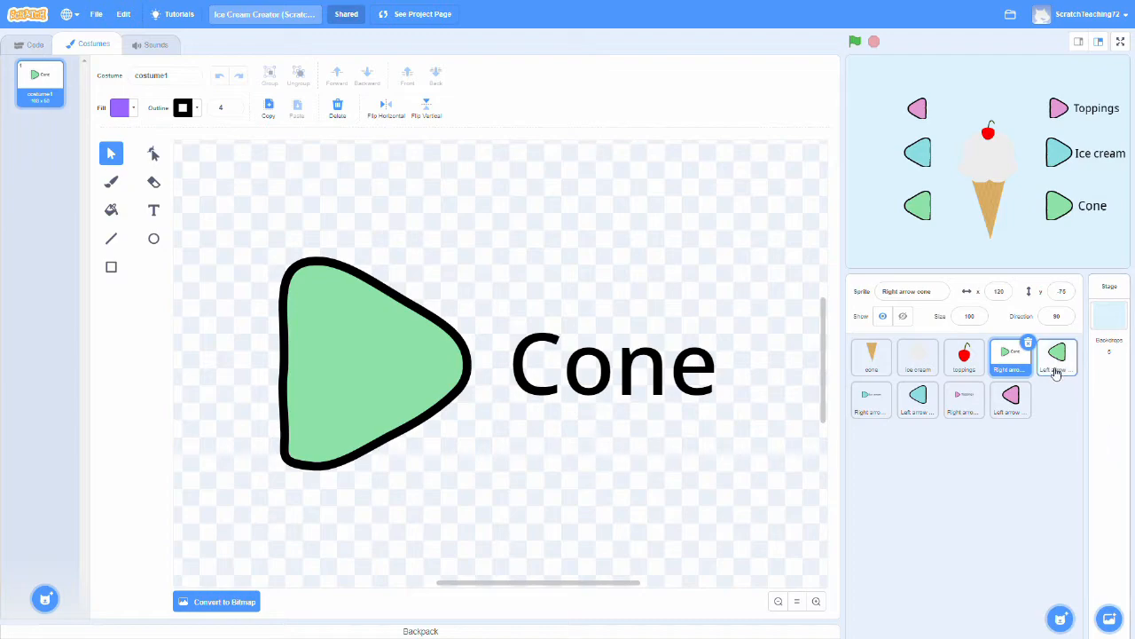
pyautogui.click(593, 371)
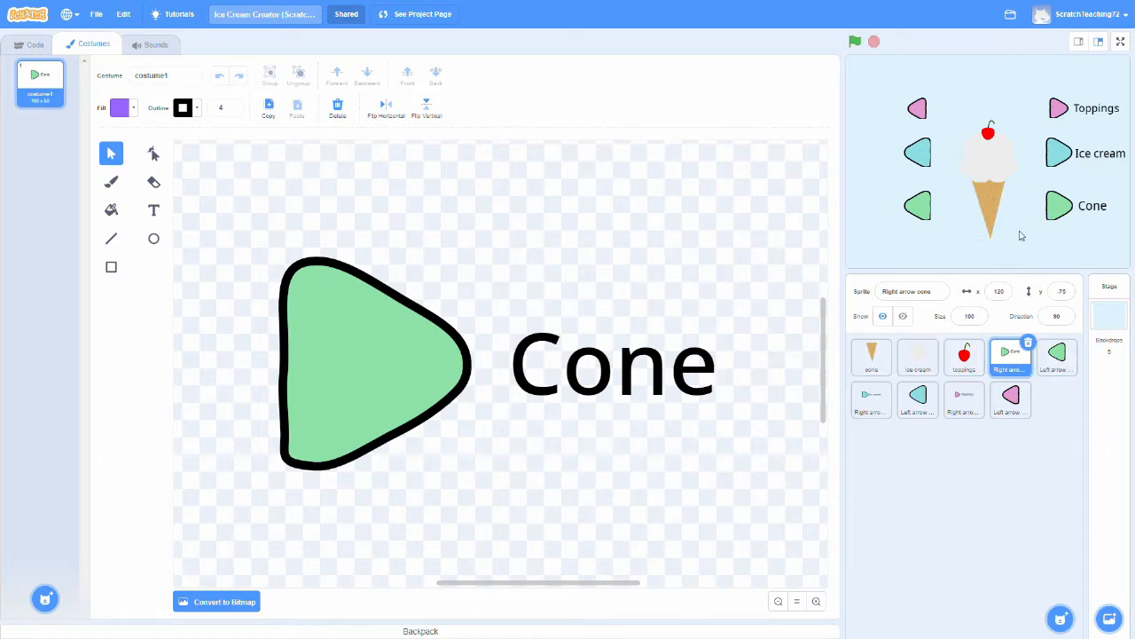
pyautogui.moveTo(875, 287)
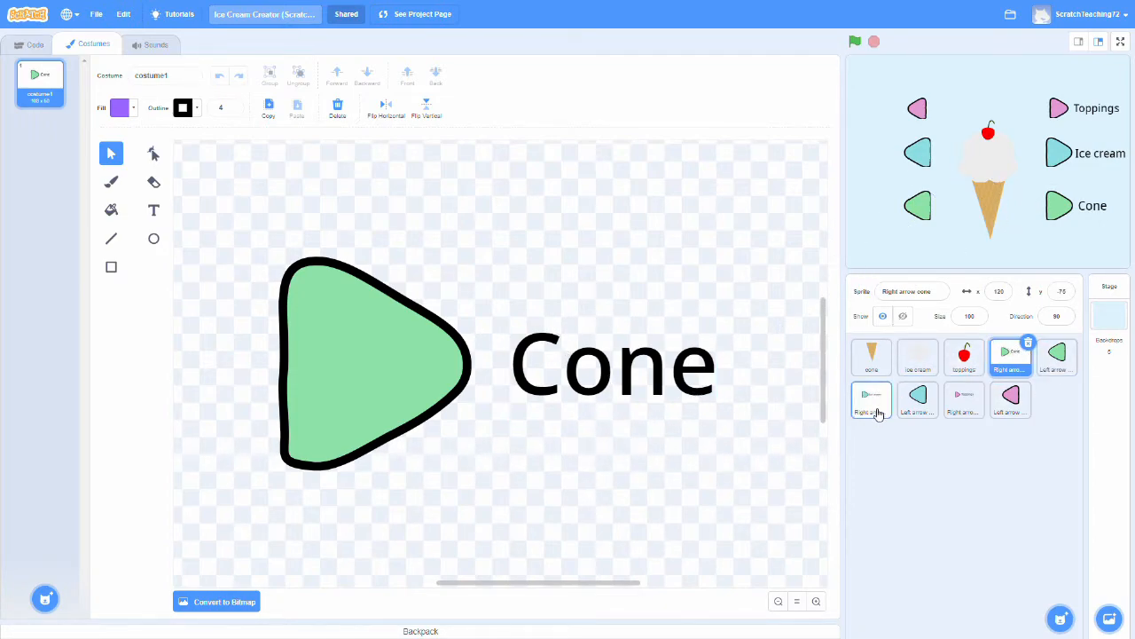
pyautogui.click(966, 401)
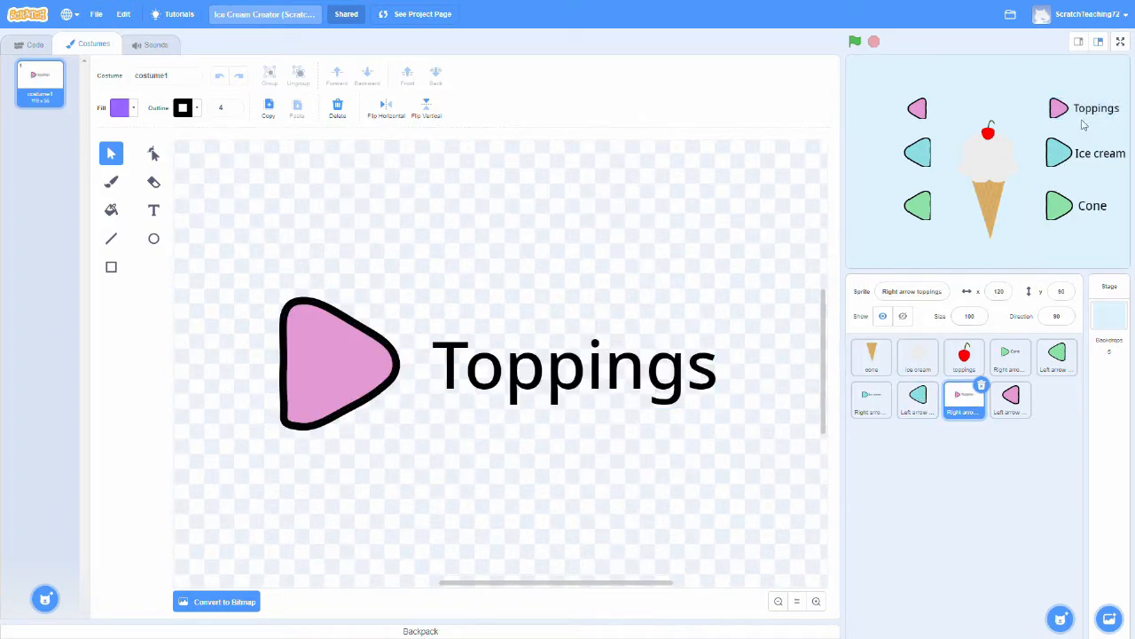
# Show the toppings right arrow's scripts that broadcast on click and brighten on hover
pyautogui.click(32, 43)
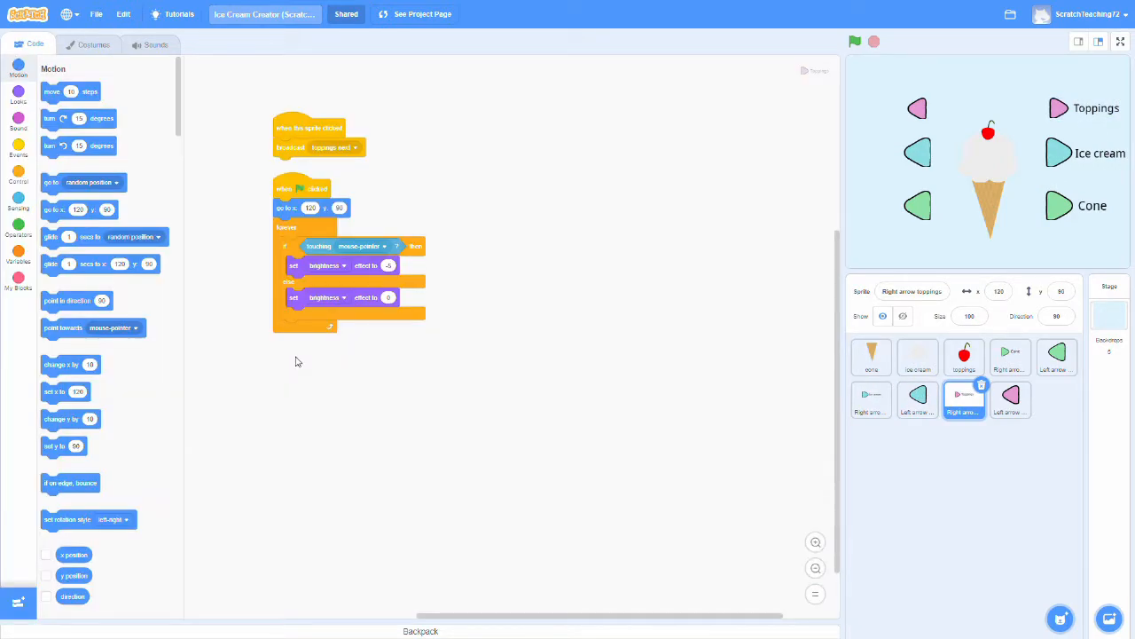
pyautogui.moveTo(369, 333)
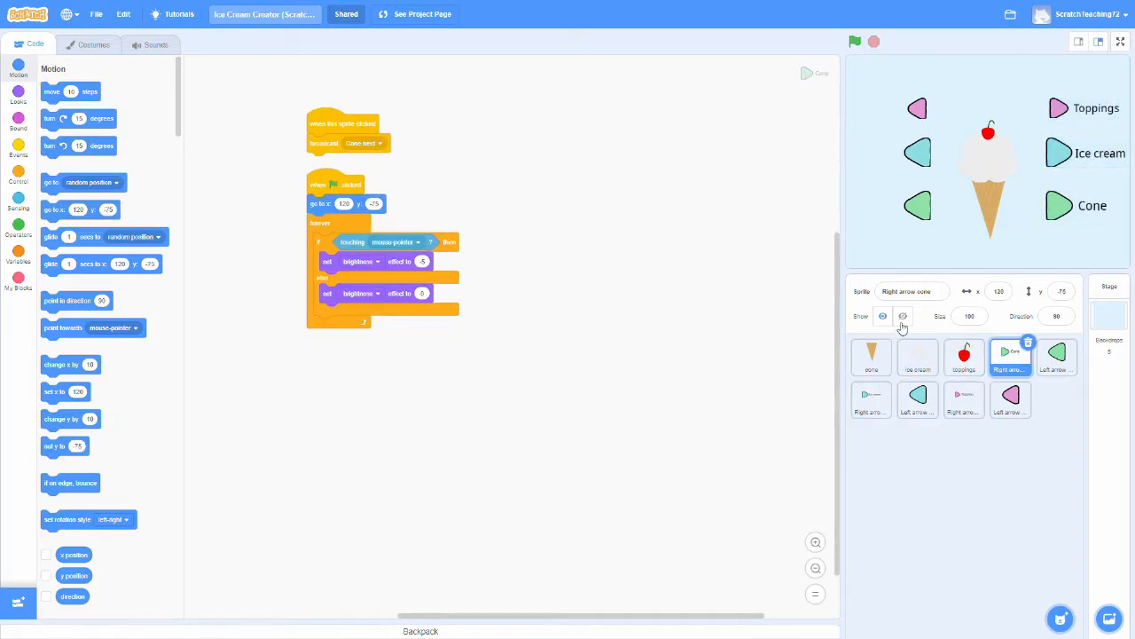
pyautogui.moveTo(912, 324)
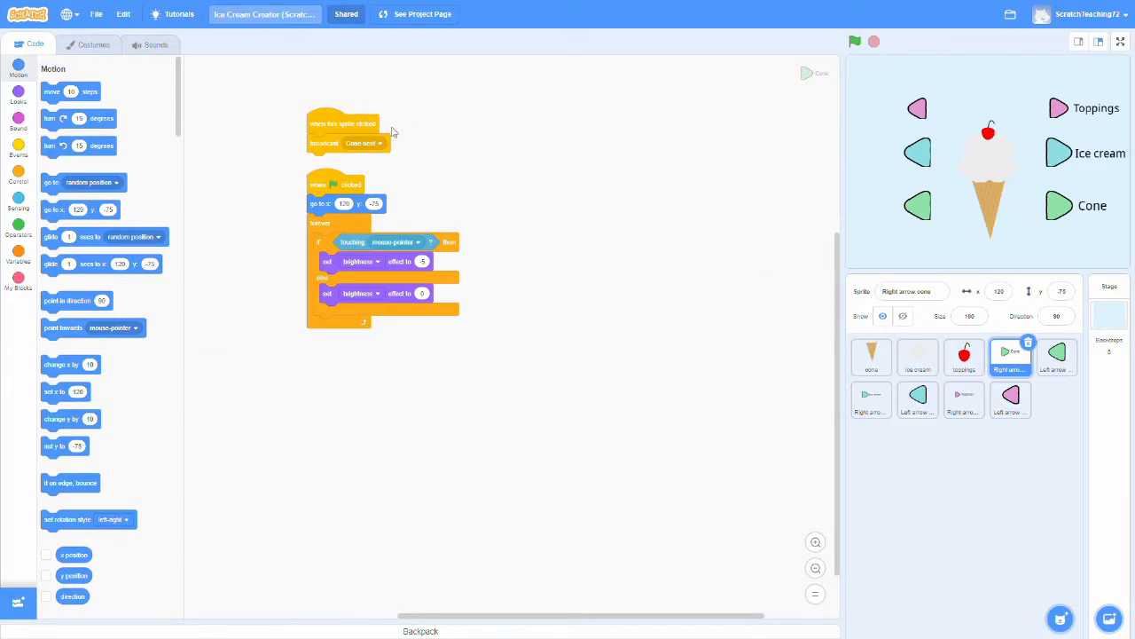
pyautogui.moveTo(344, 130)
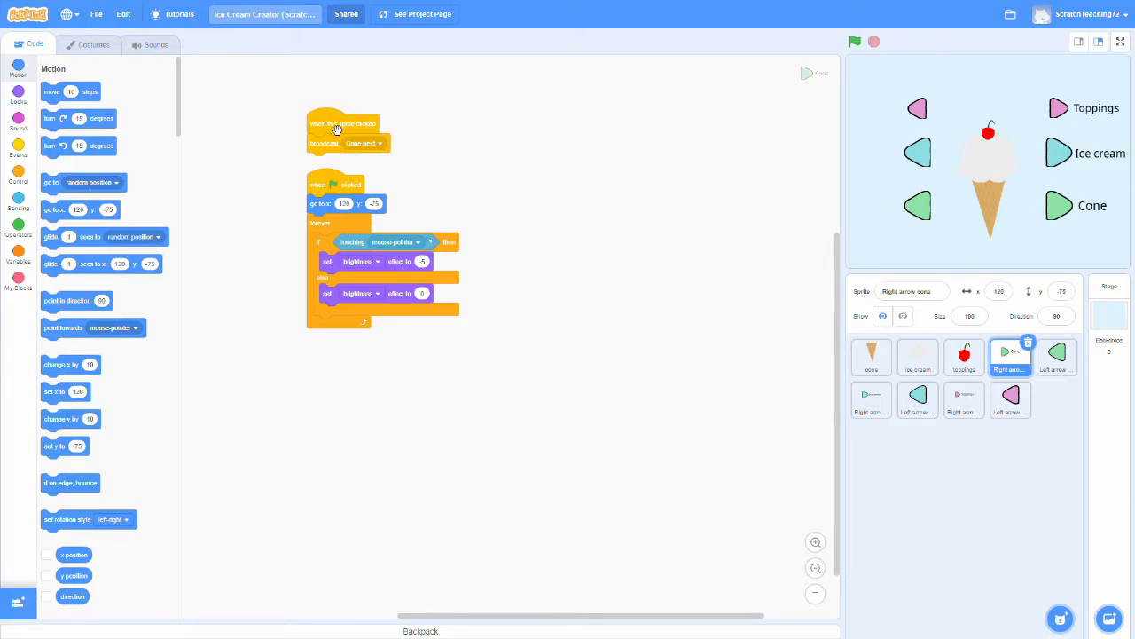
pyautogui.moveTo(261, 110)
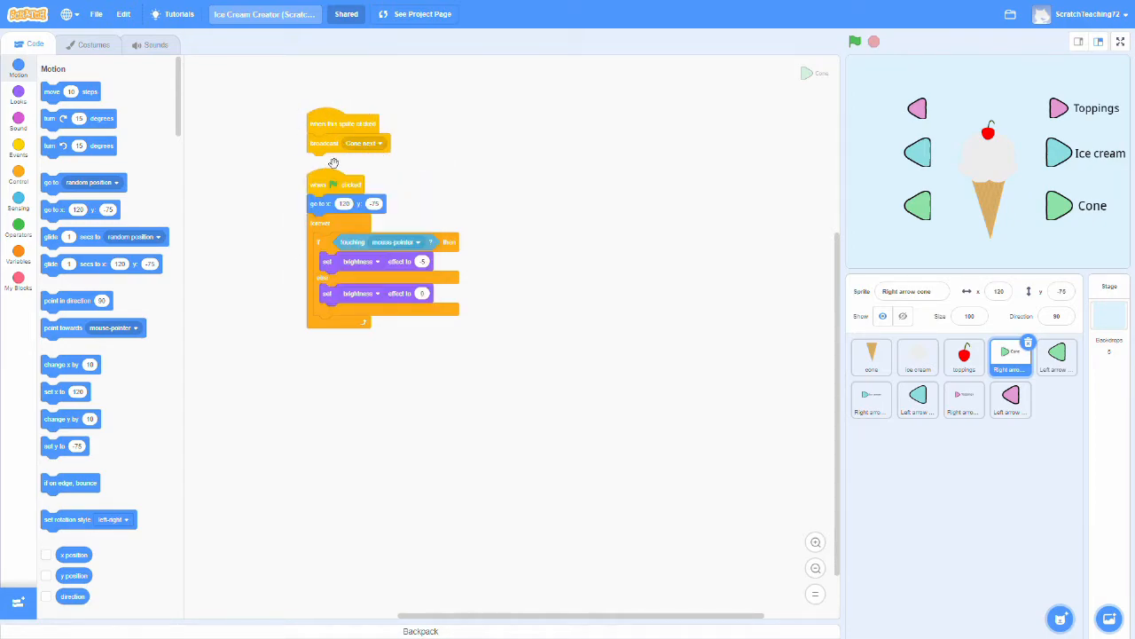
pyautogui.moveTo(404, 172)
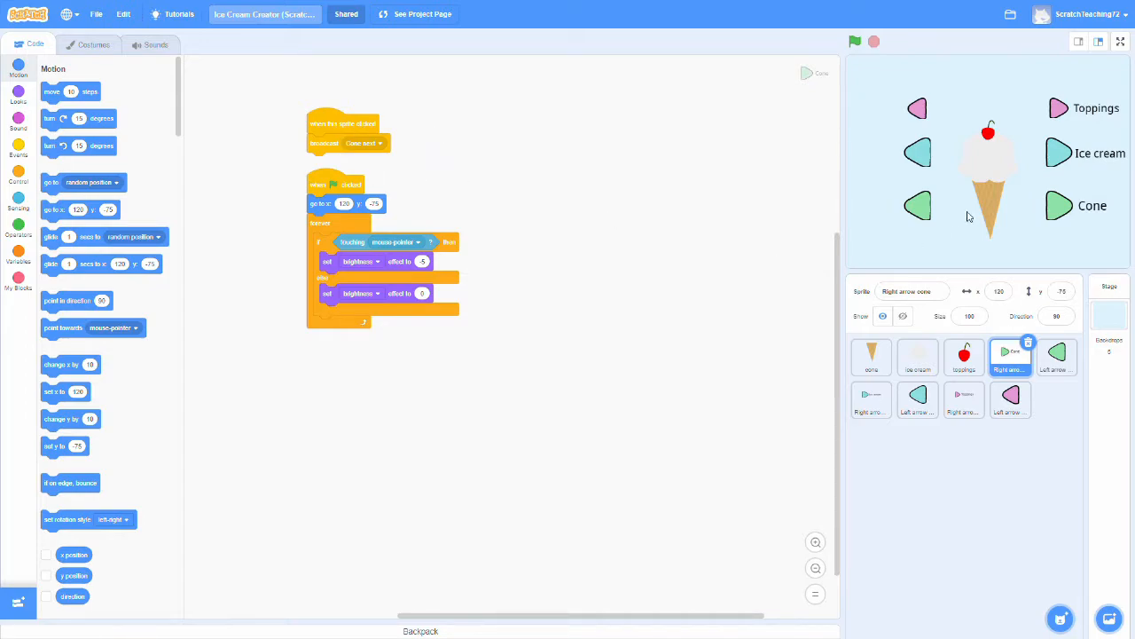
pyautogui.moveTo(399, 144)
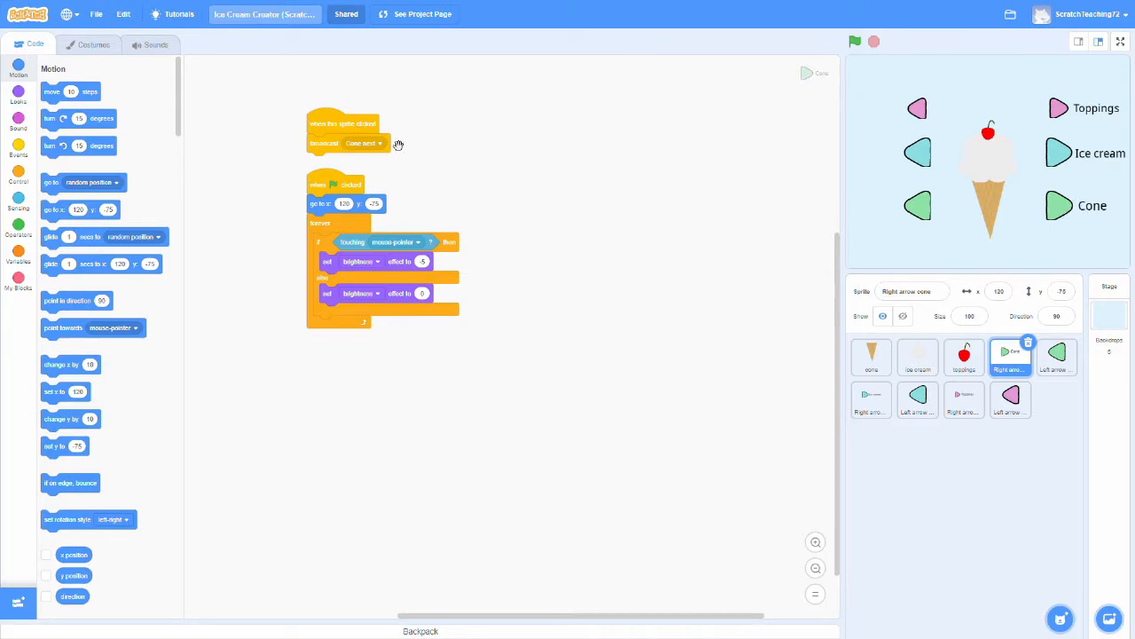
pyautogui.moveTo(431, 159)
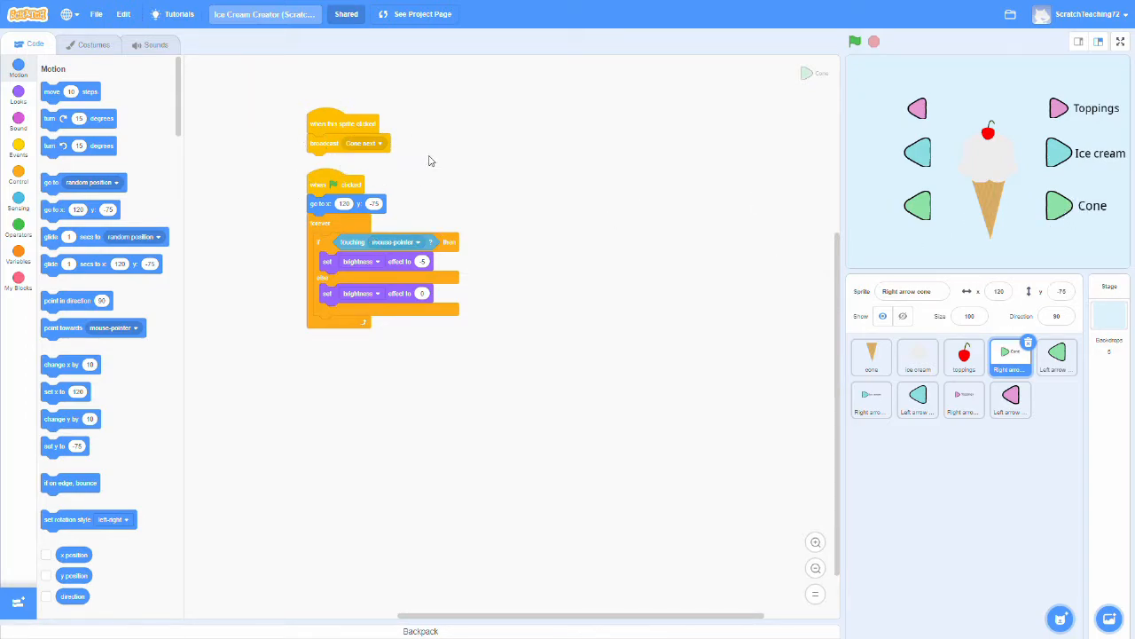
pyautogui.moveTo(398, 138)
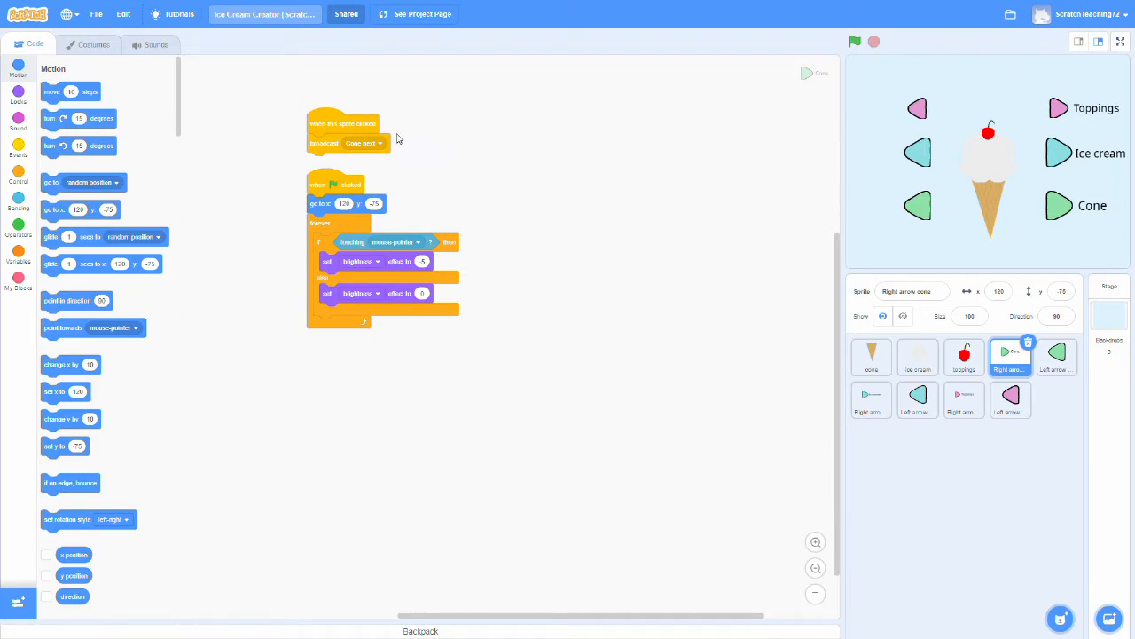
pyautogui.moveTo(427, 159)
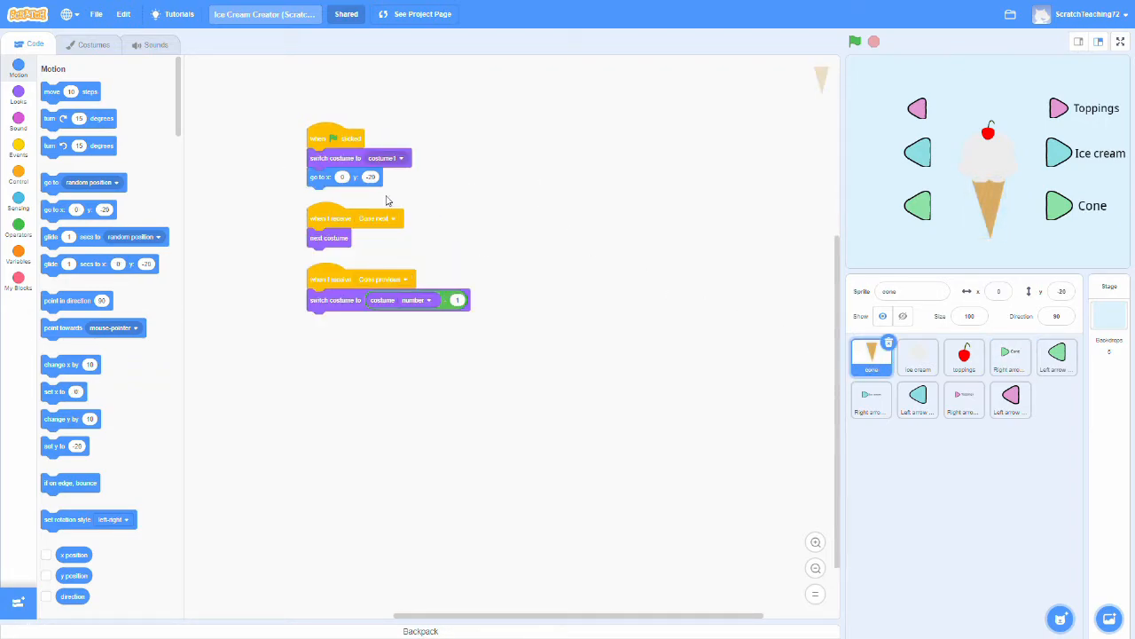
pyautogui.moveTo(426, 206)
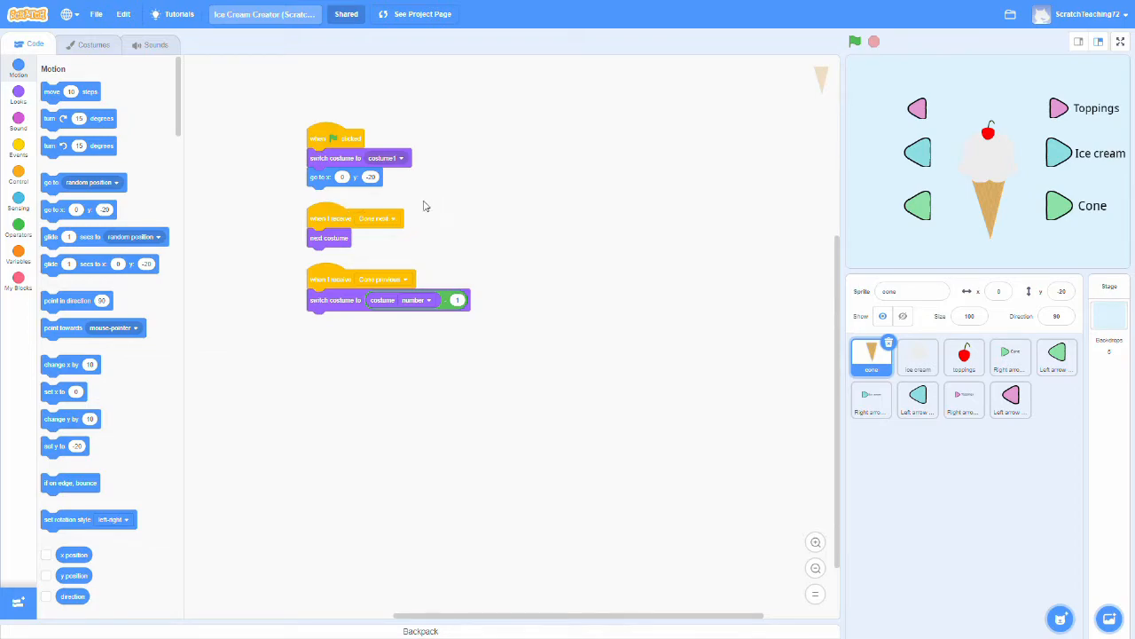
pyautogui.moveTo(318, 230)
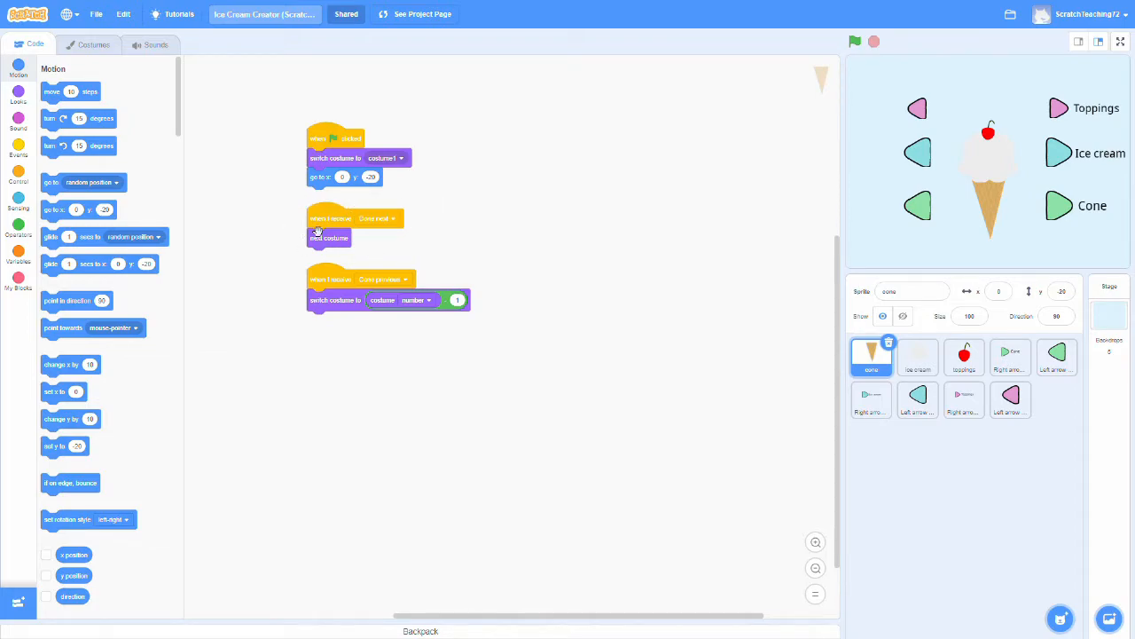
pyautogui.moveTo(326, 247)
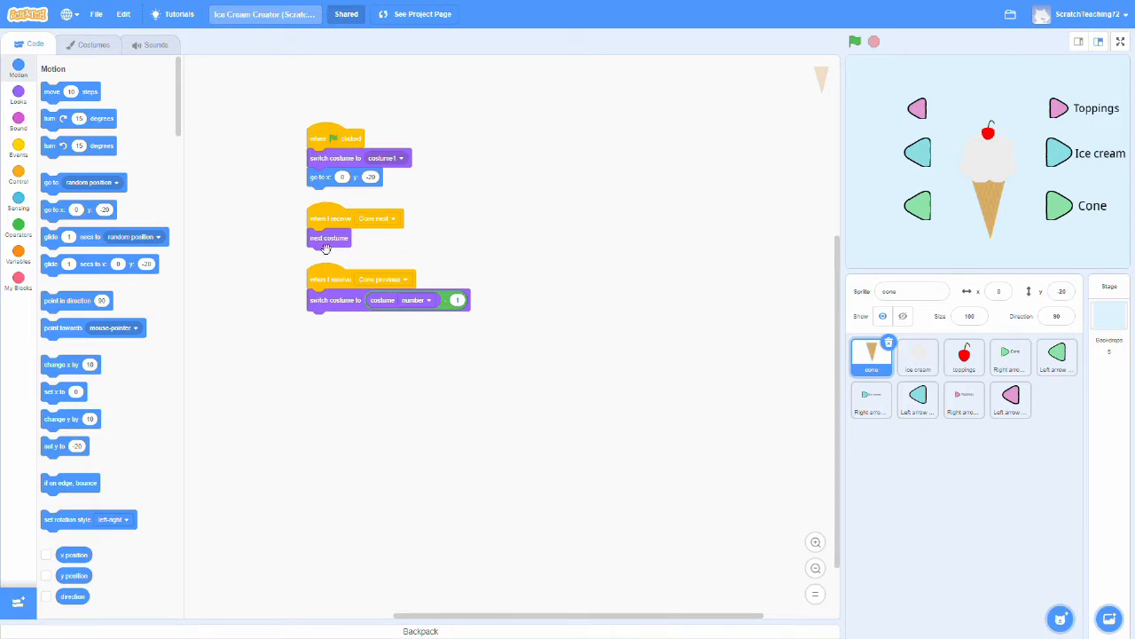
pyautogui.moveTo(304, 203)
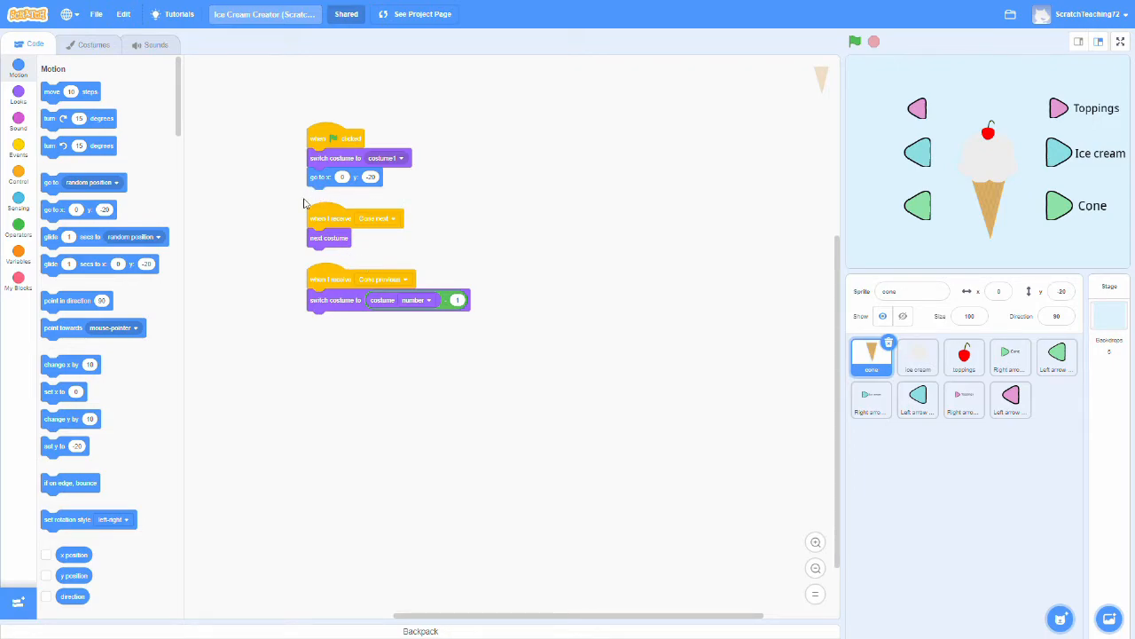
pyautogui.moveTo(316, 188)
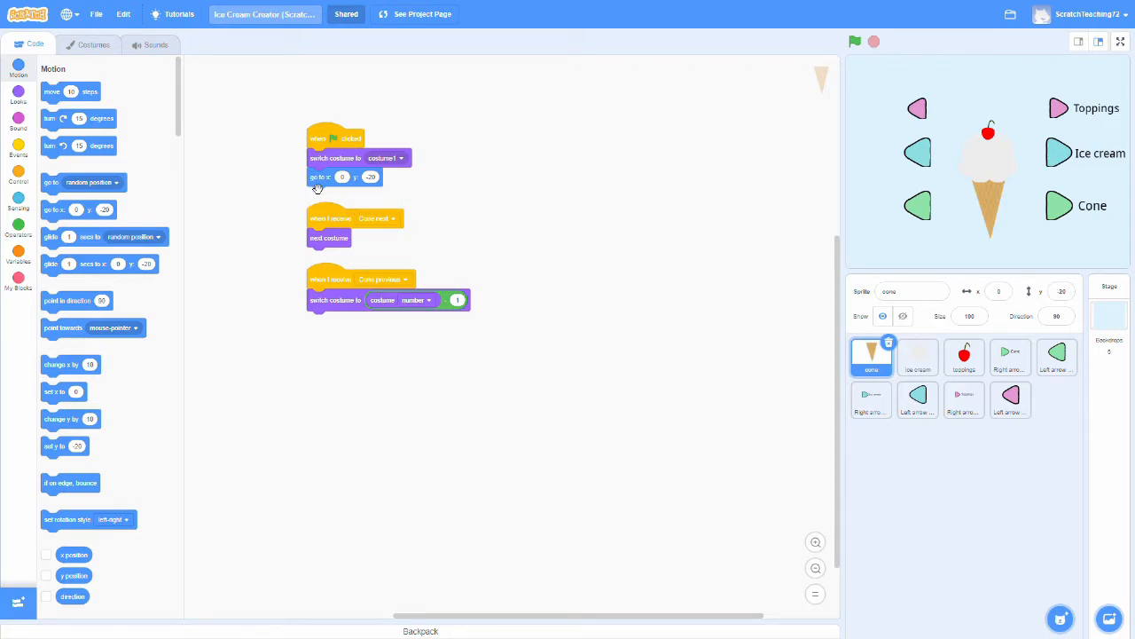
pyautogui.moveTo(276, 228)
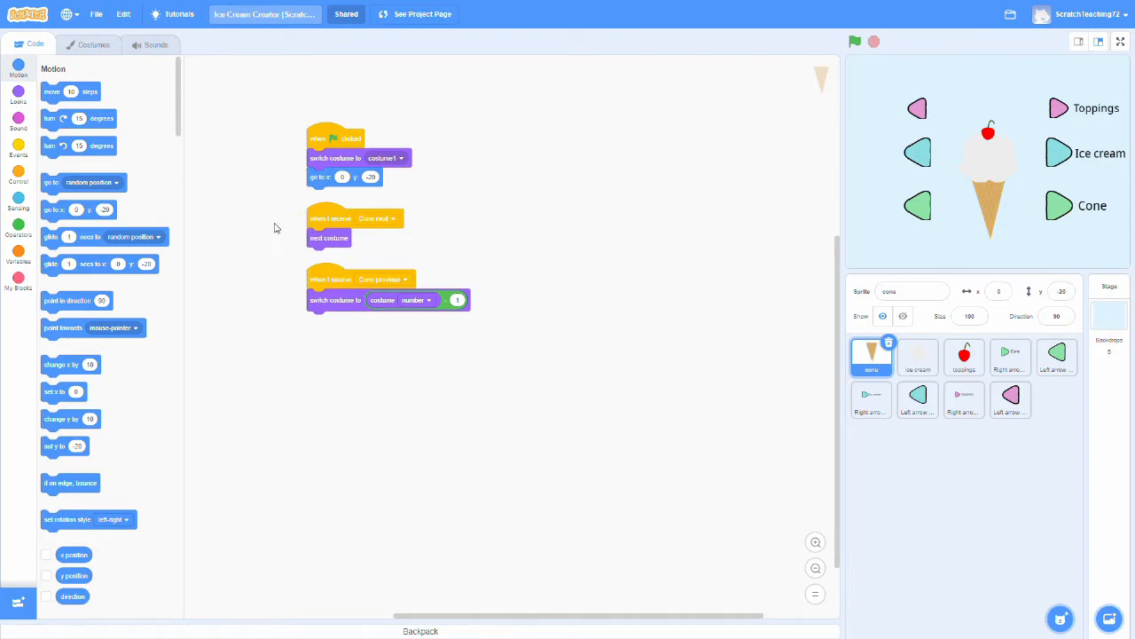
pyautogui.moveTo(363, 266)
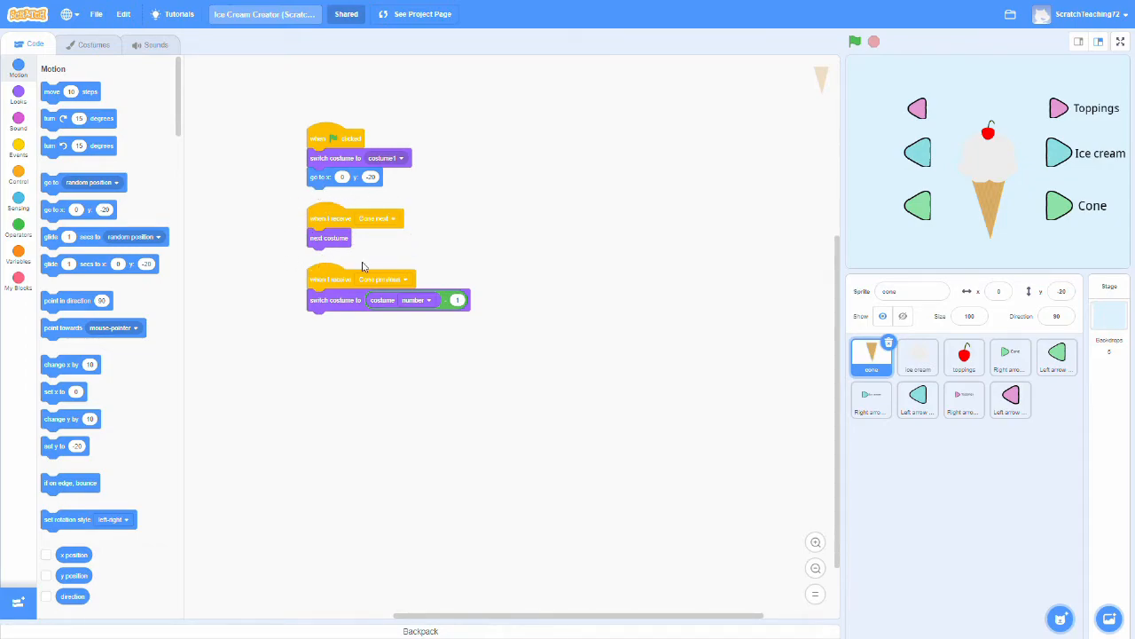
pyautogui.moveTo(690, 298)
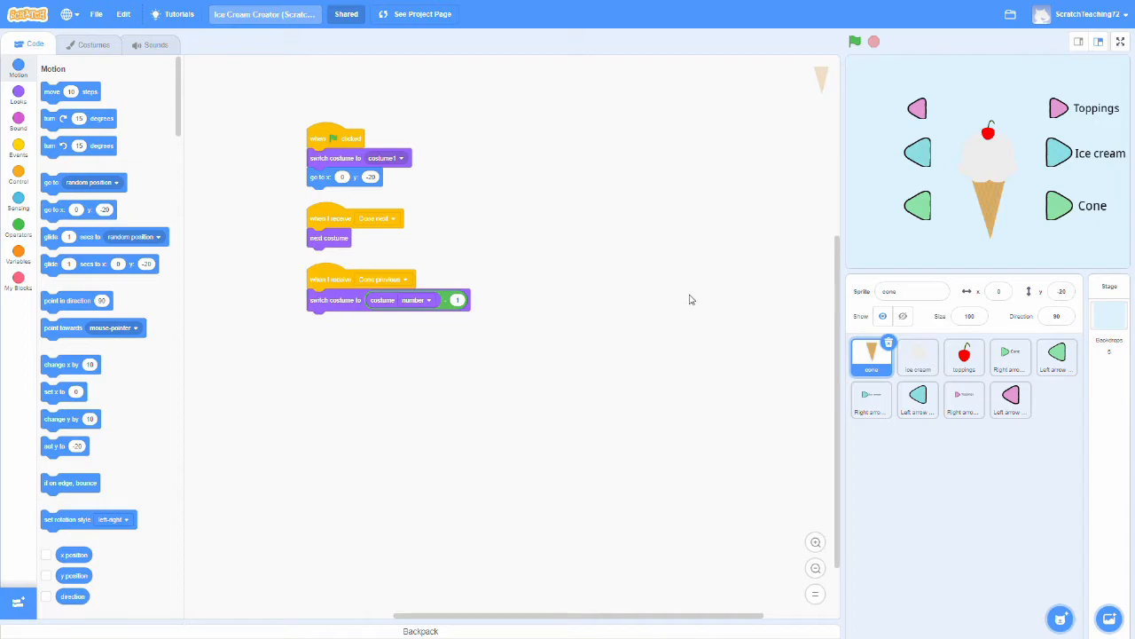
# Return to the cone right arrow's scripts and run the project with the green flag
pyautogui.click(1011, 355)
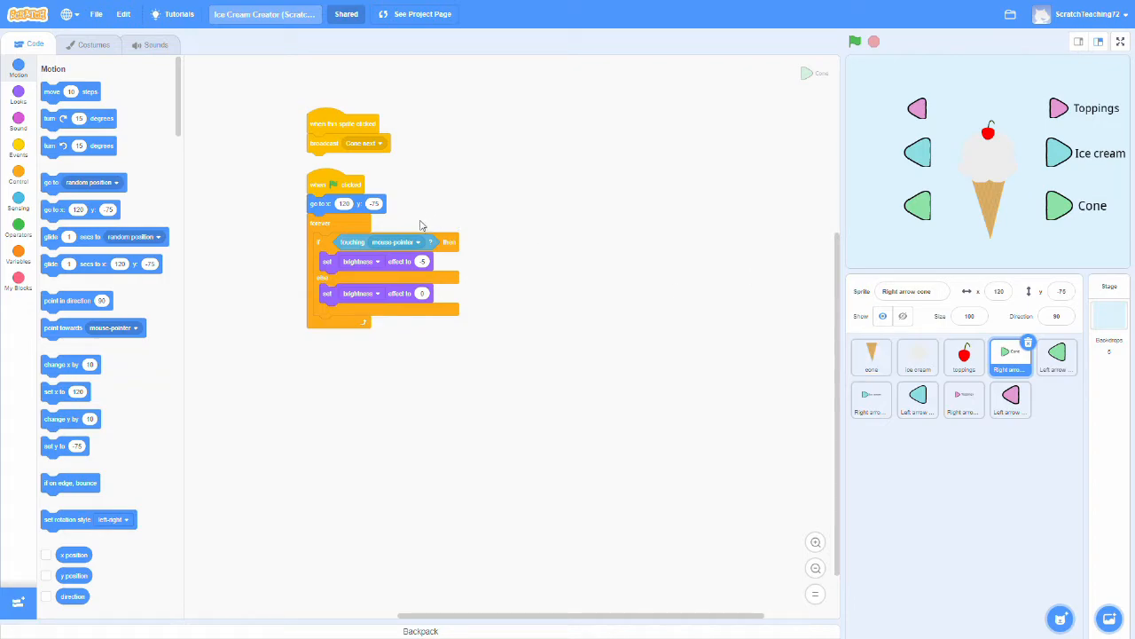
pyautogui.moveTo(268, 280)
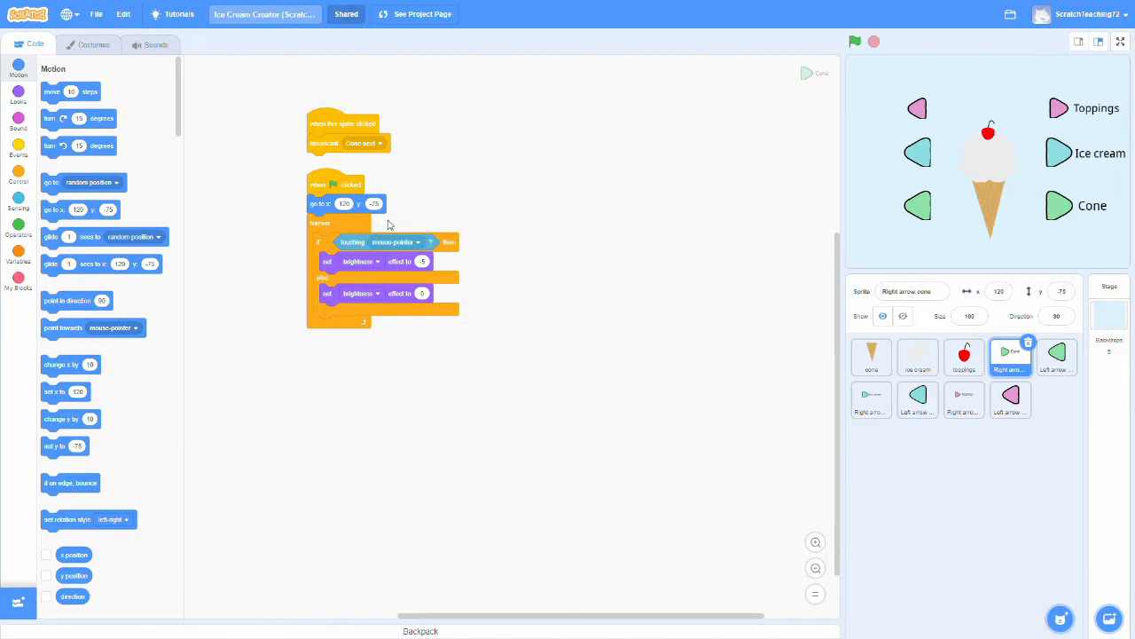
pyautogui.moveTo(468, 234)
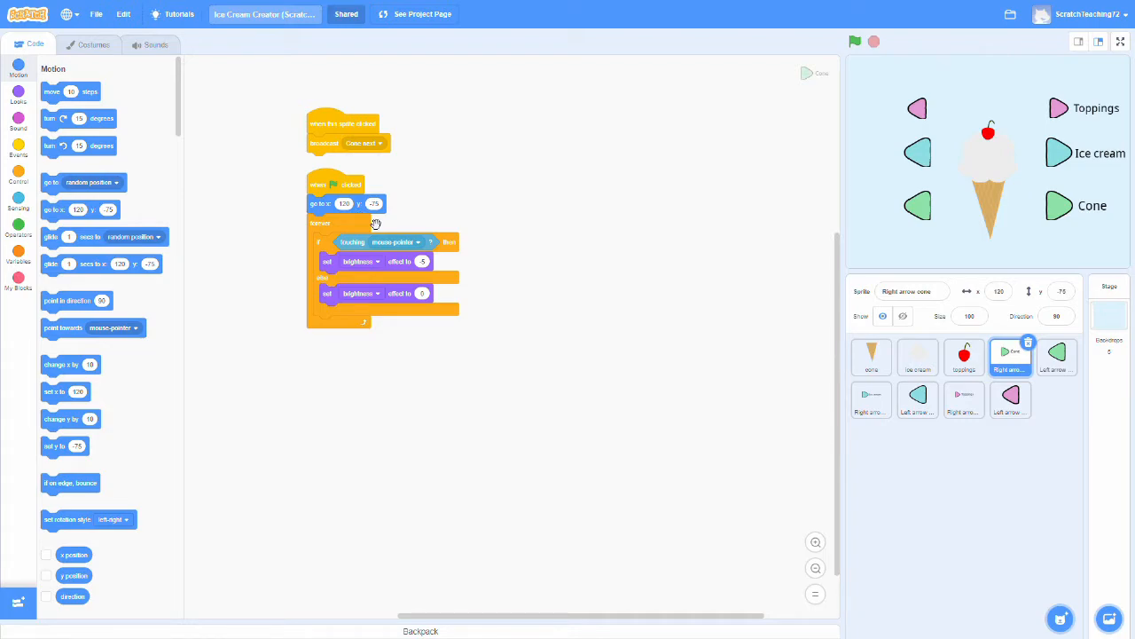
pyautogui.moveTo(577, 280)
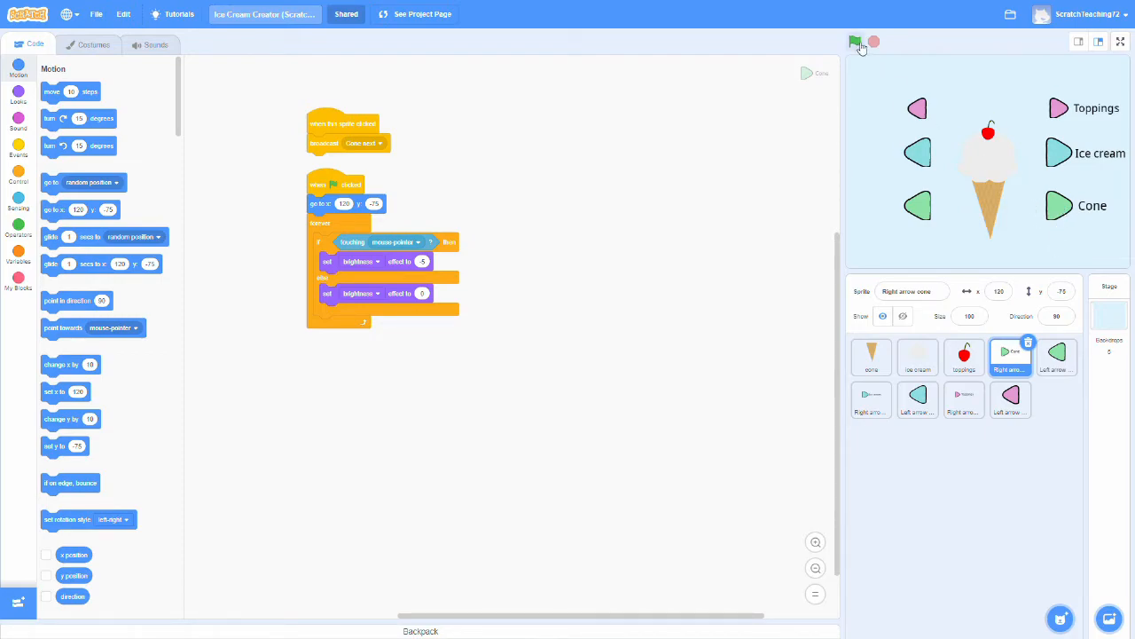
pyautogui.click(858, 41)
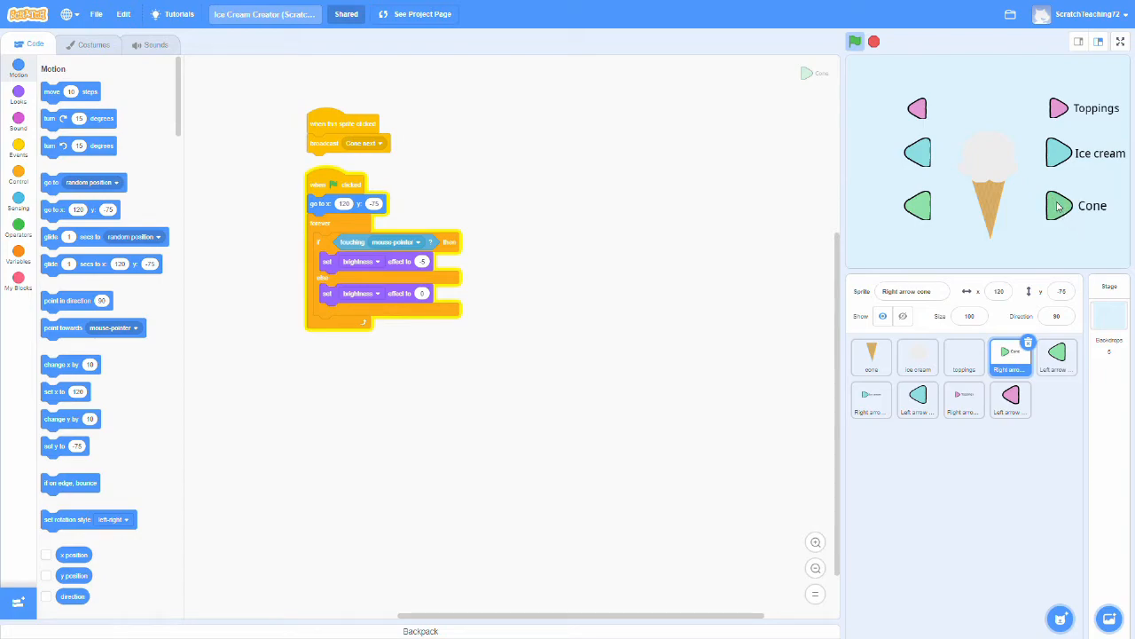
pyautogui.moveTo(1068, 223)
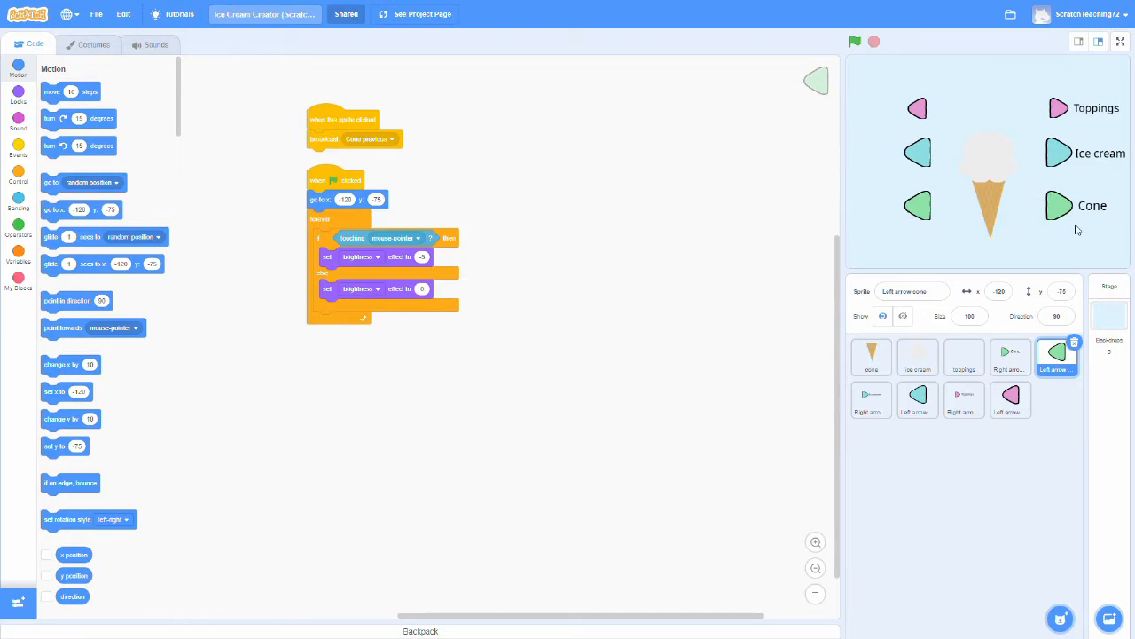
pyautogui.moveTo(1004, 223)
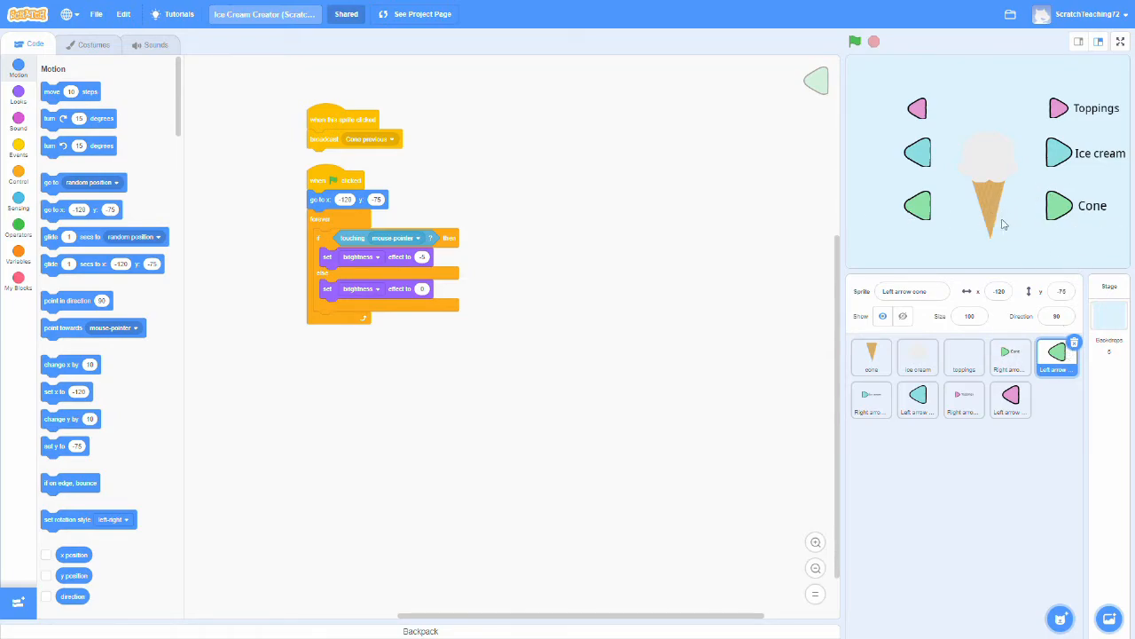
pyautogui.moveTo(946, 208)
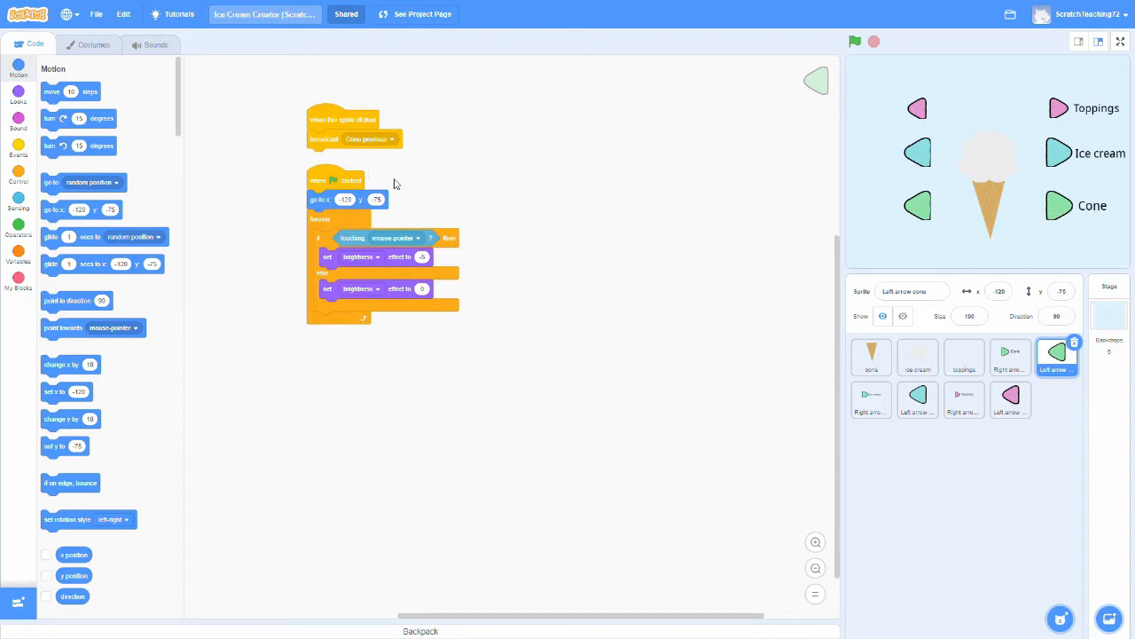
pyautogui.moveTo(387, 149)
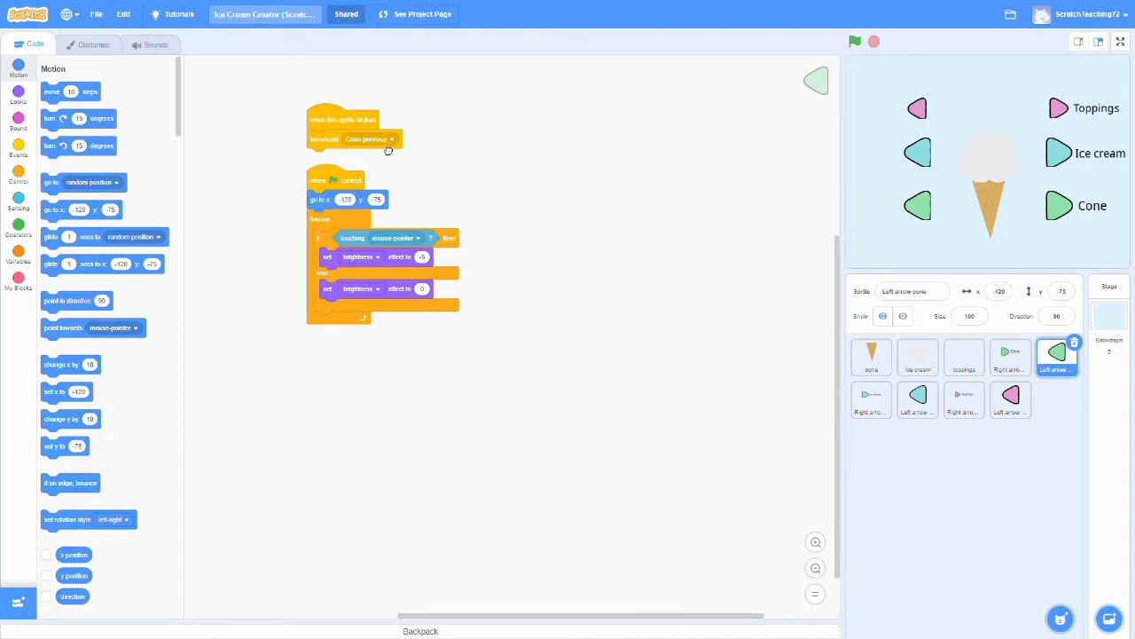
pyautogui.moveTo(330, 160)
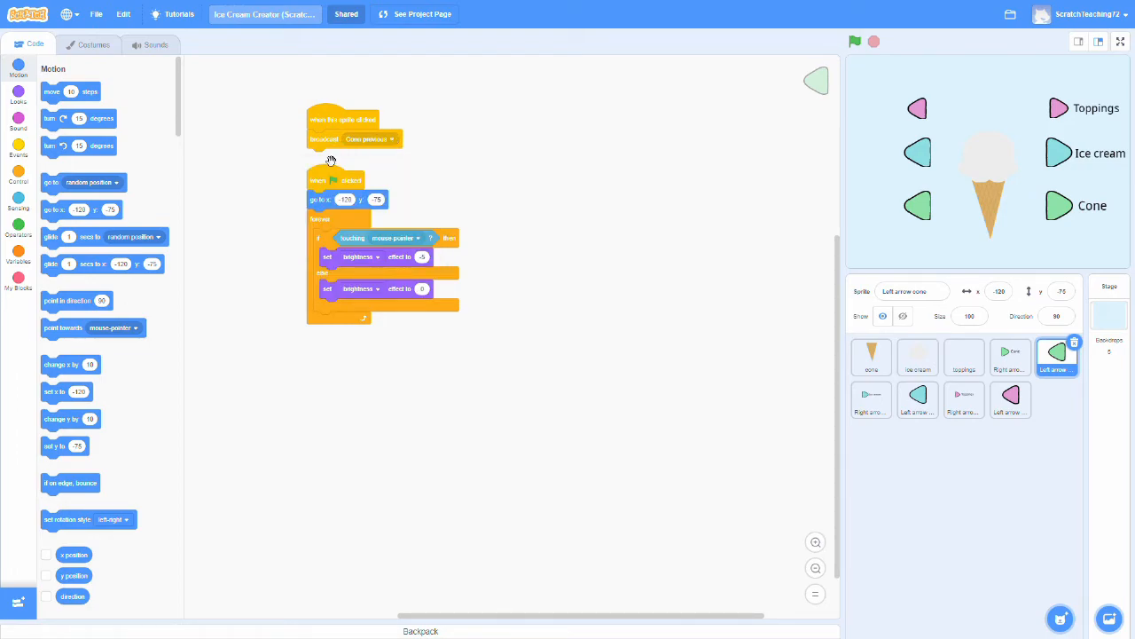
# Show the cone sprite's 'Cone next' and 'Cone previous' costume-changing scripts
pyautogui.click(871, 358)
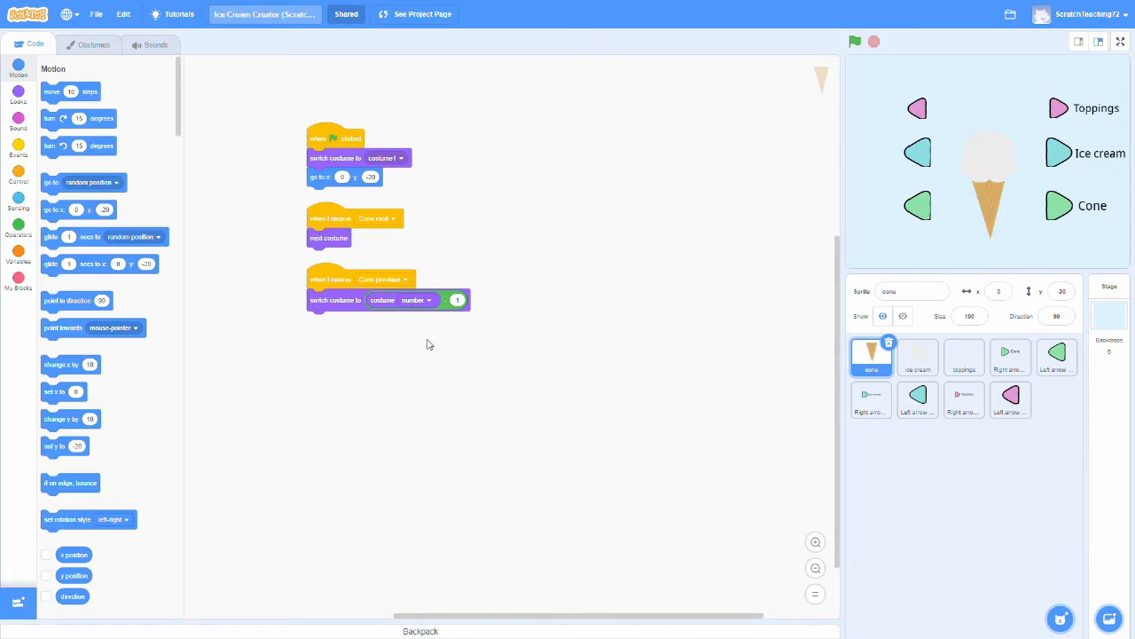
pyautogui.moveTo(493, 354)
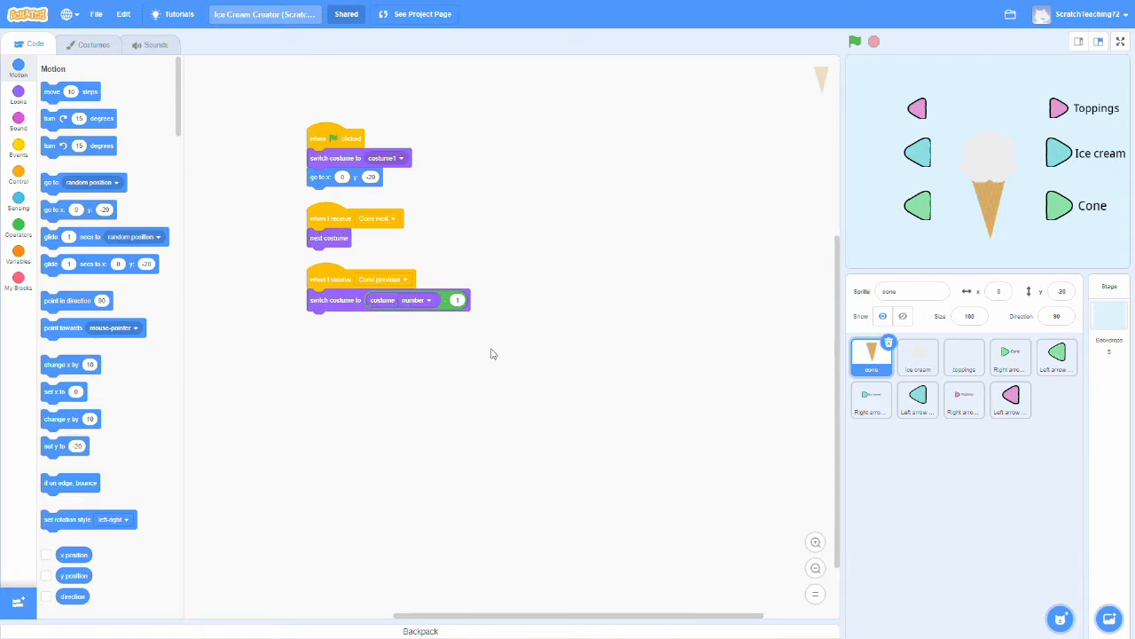
pyautogui.moveTo(440, 252)
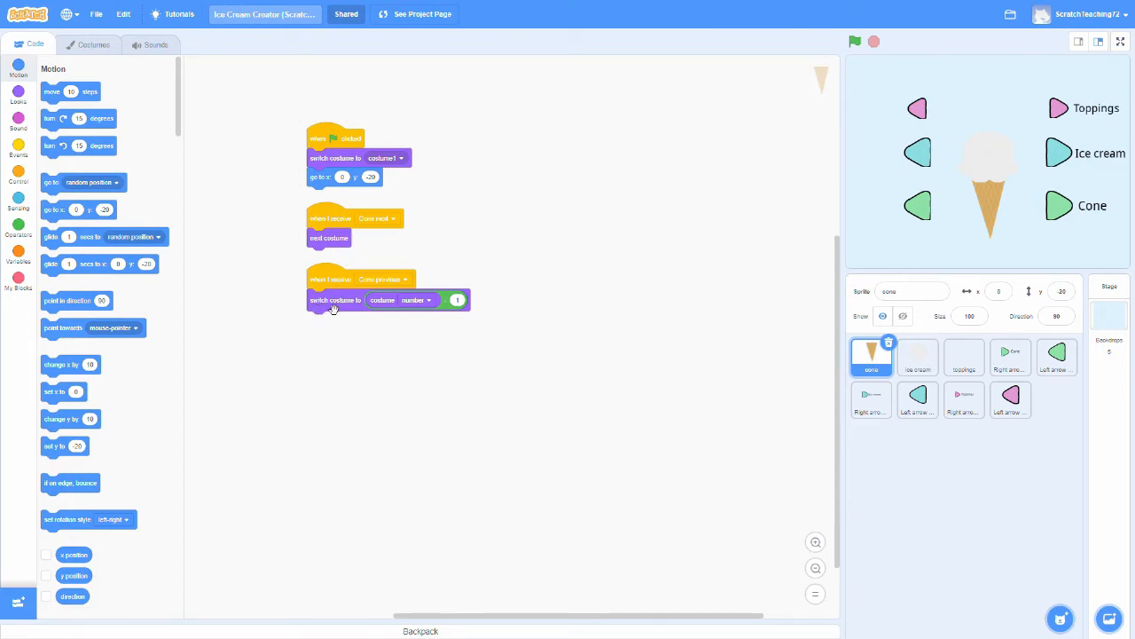
pyautogui.moveTo(401, 298)
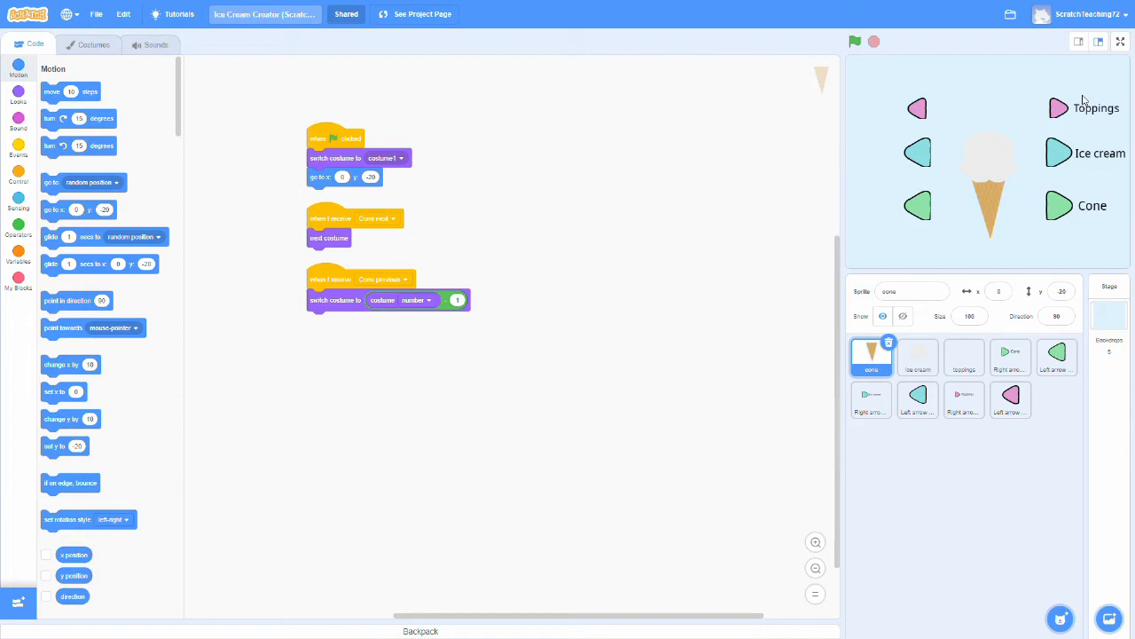
pyautogui.moveTo(522, 337)
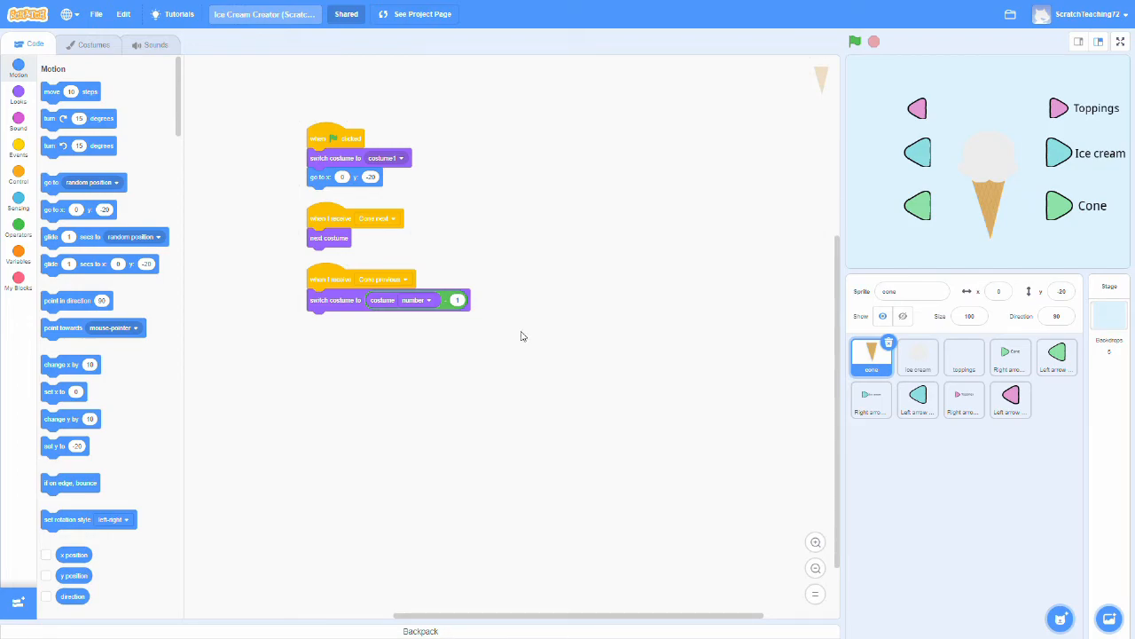
pyautogui.moveTo(902, 401)
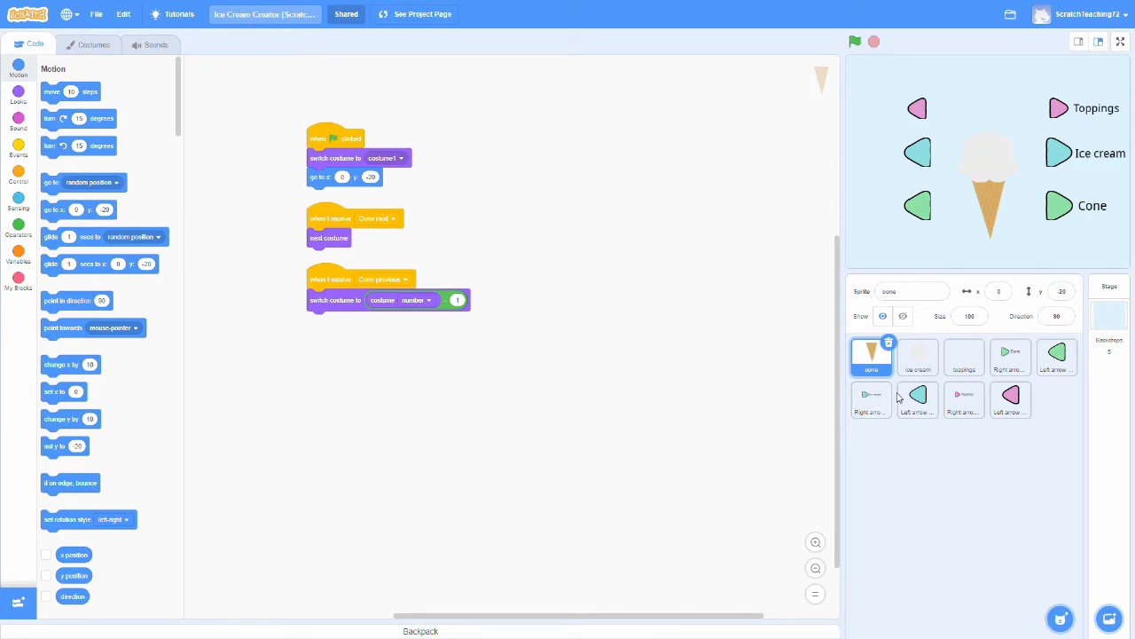
# Compare the ice cream sprite's 'Ice cream next/previous' scripts with its right arrow's broadcast script
pyautogui.click(919, 356)
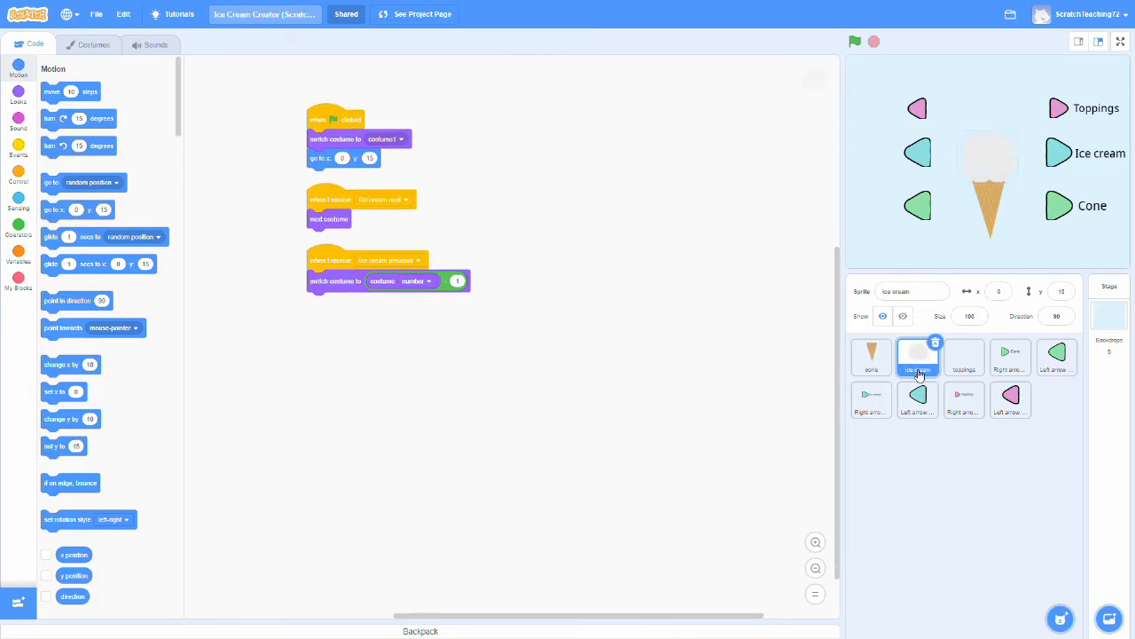
pyautogui.click(965, 357)
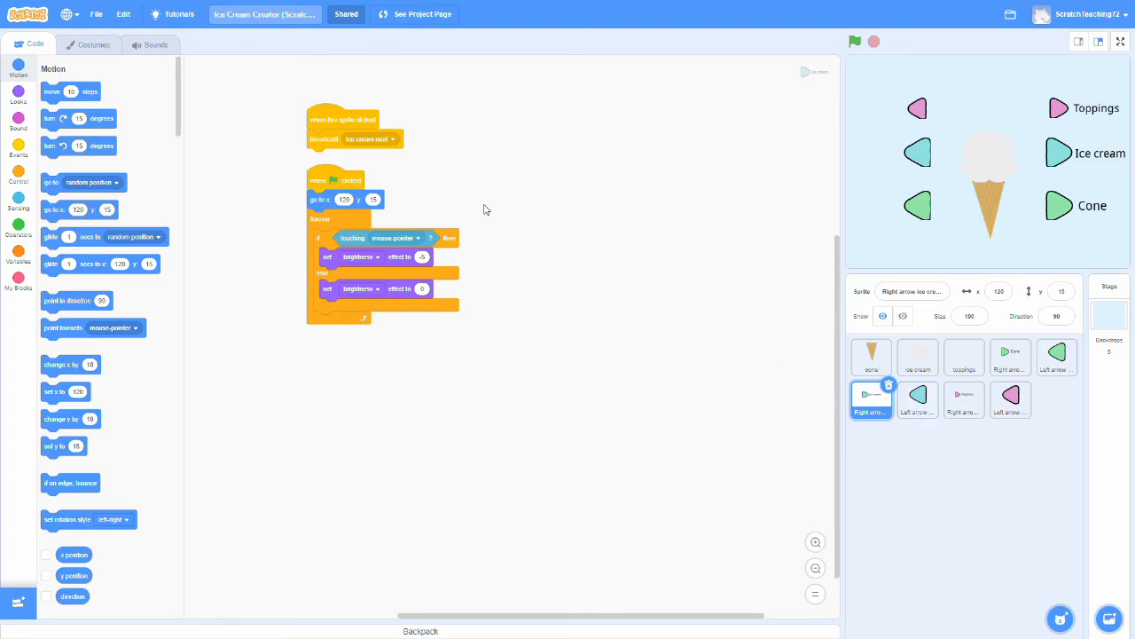
pyautogui.moveTo(382, 149)
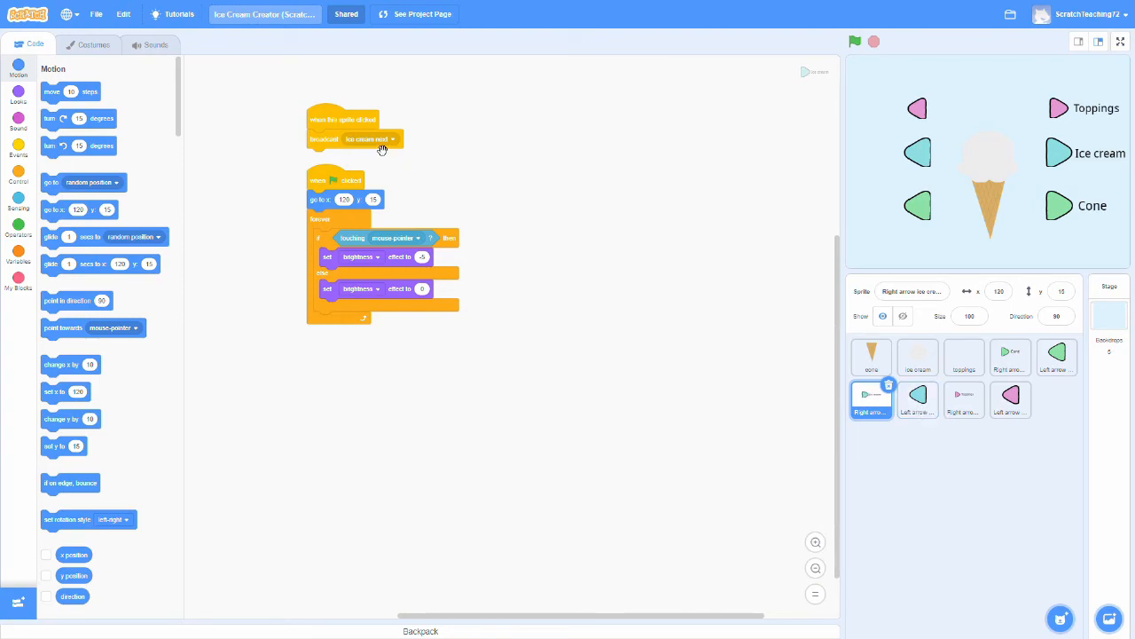
pyautogui.moveTo(433, 132)
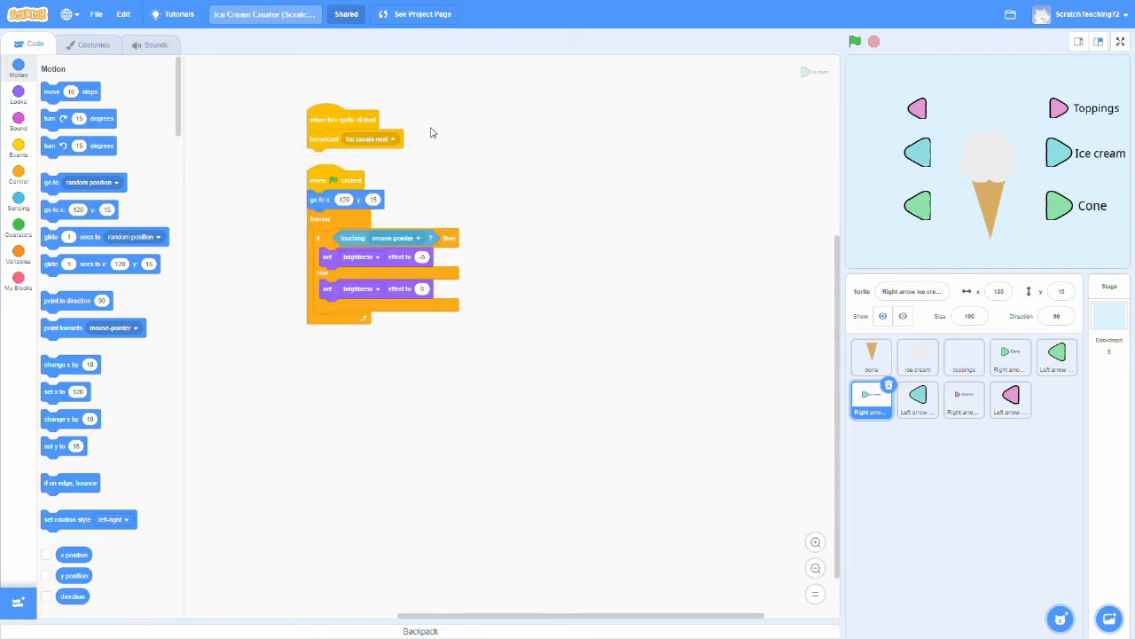
pyautogui.click(919, 357)
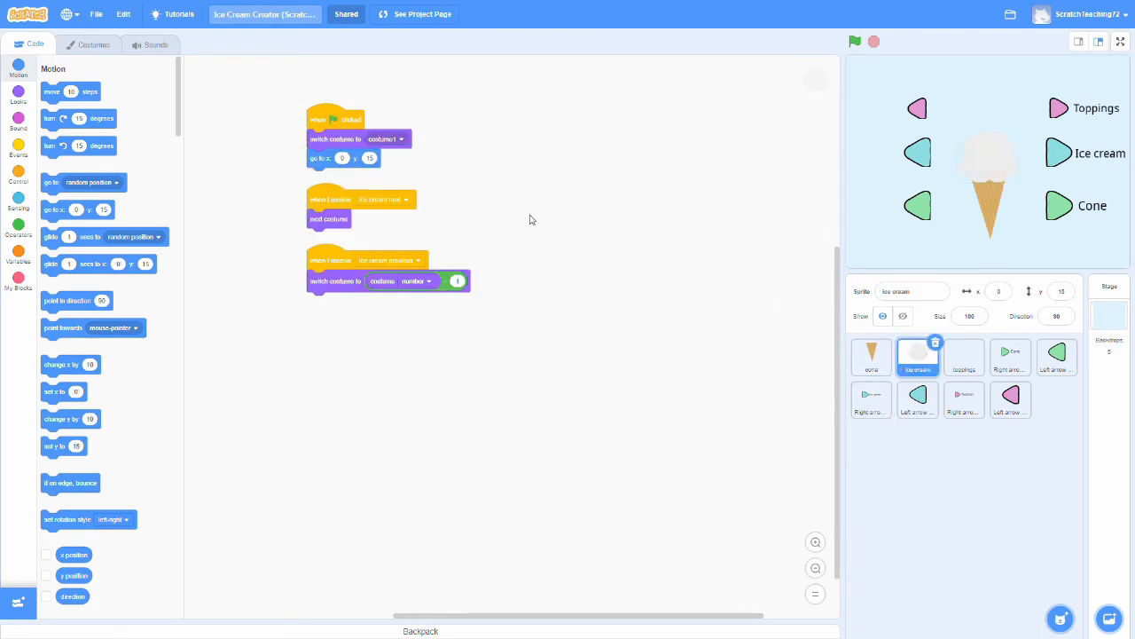
pyautogui.moveTo(382, 238)
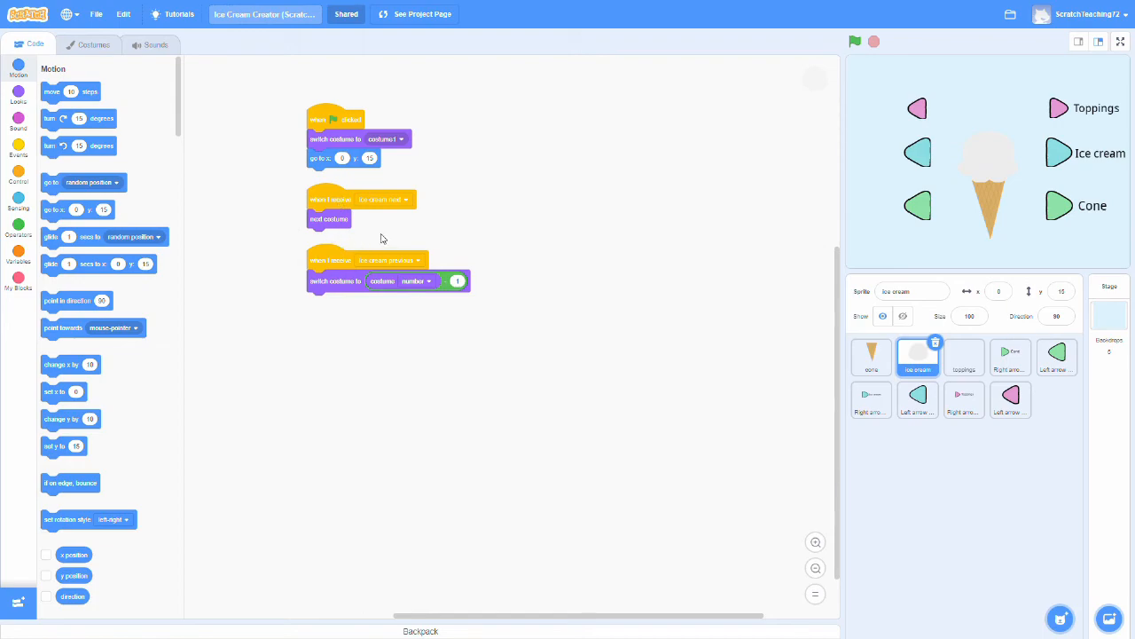
pyautogui.moveTo(934, 409)
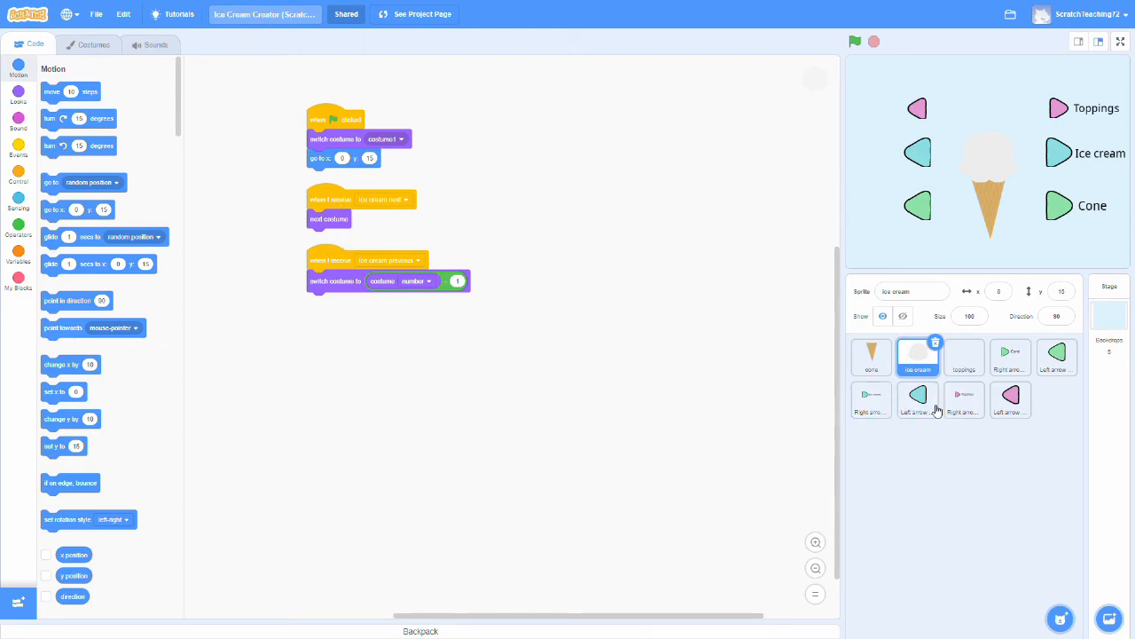
pyautogui.click(917, 397)
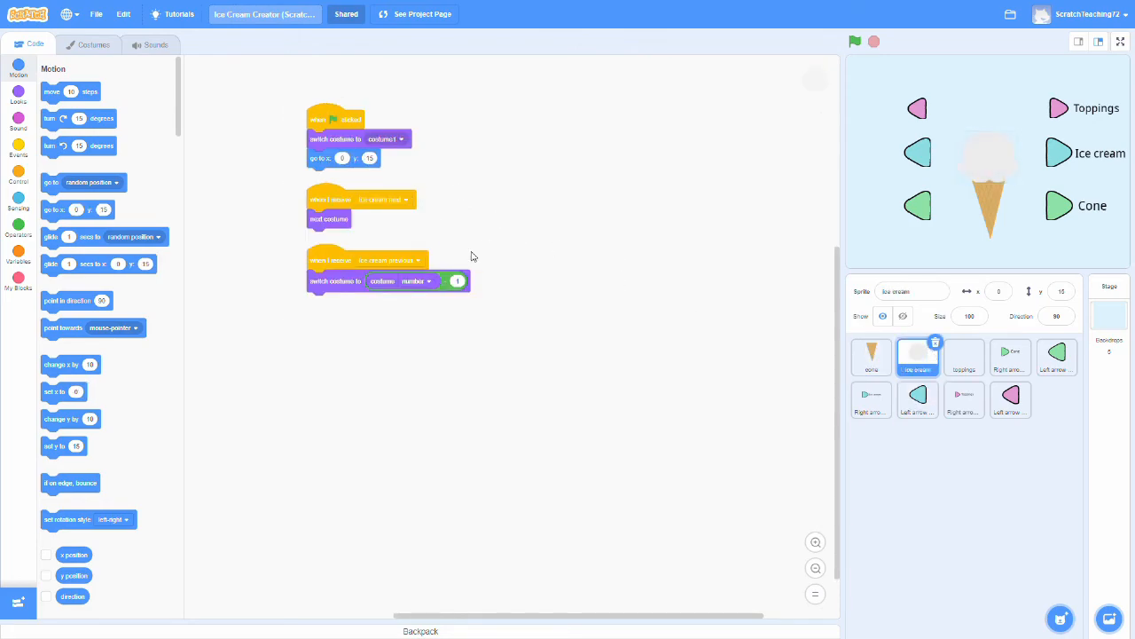
pyautogui.moveTo(433, 305)
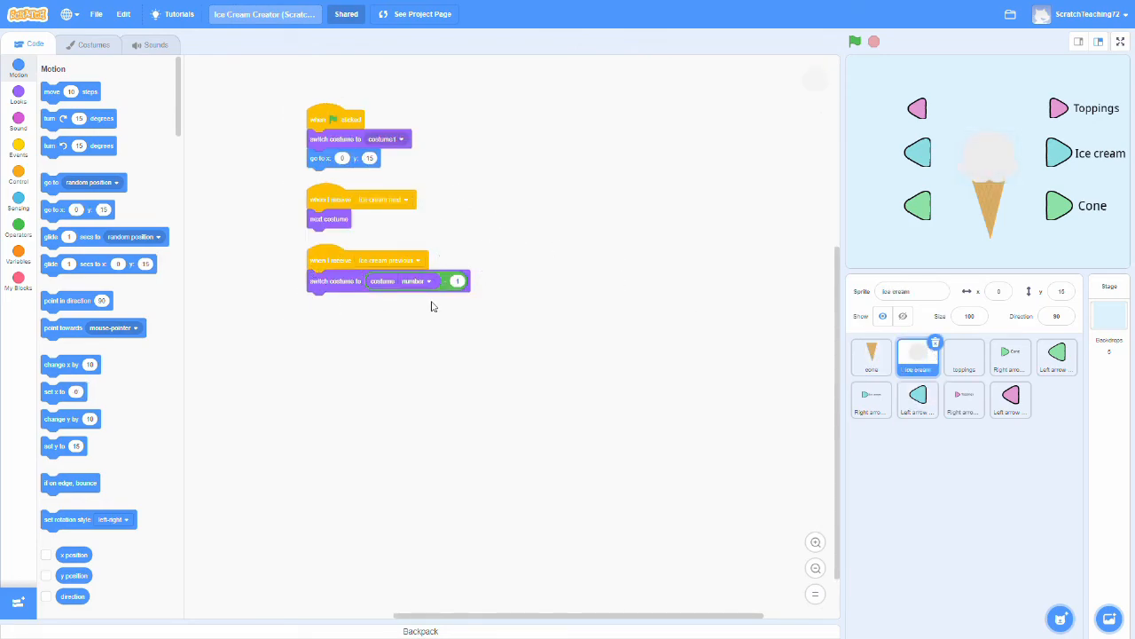
# Show the toppings sprite's 'Toppings next' and 'Toppings previous' costume scripts
pyautogui.click(966, 356)
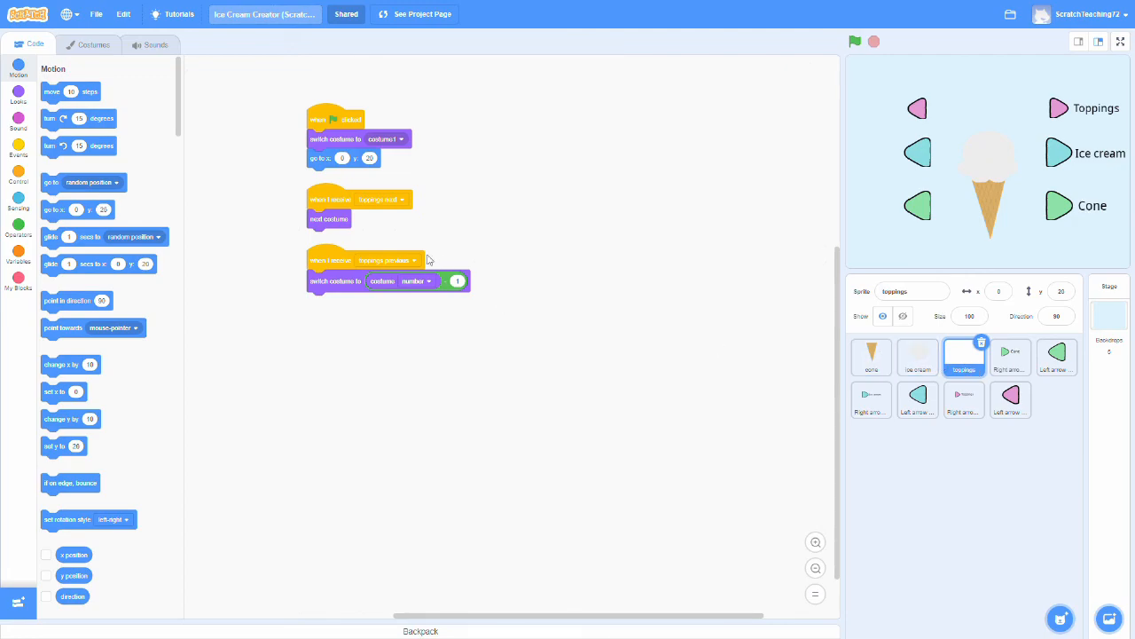
pyautogui.moveTo(358, 199)
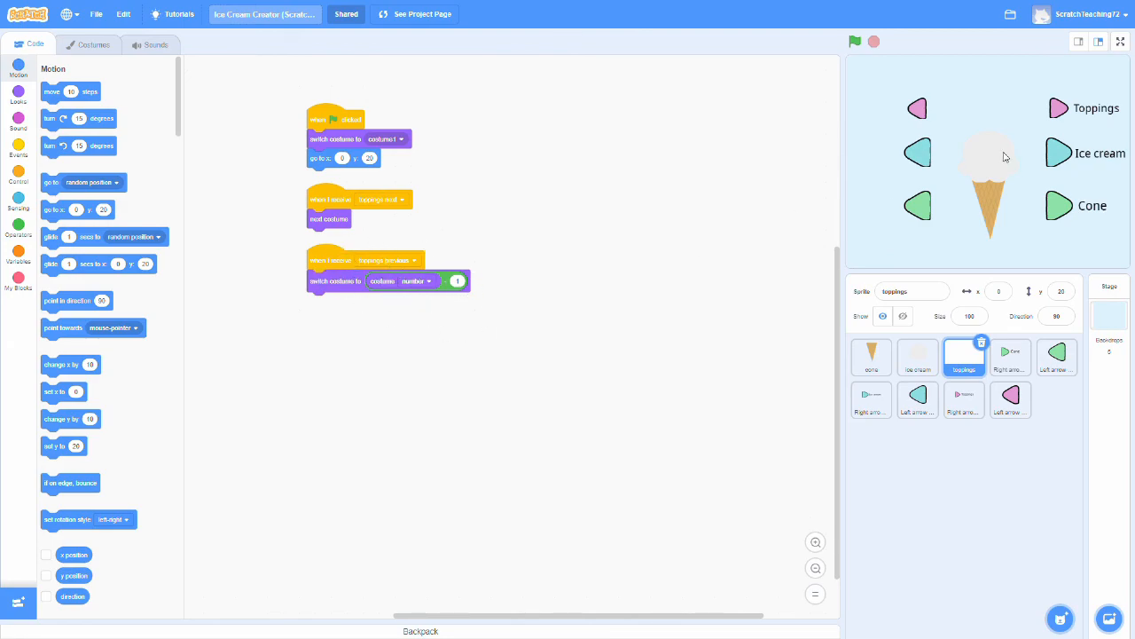
pyautogui.moveTo(1054, 64)
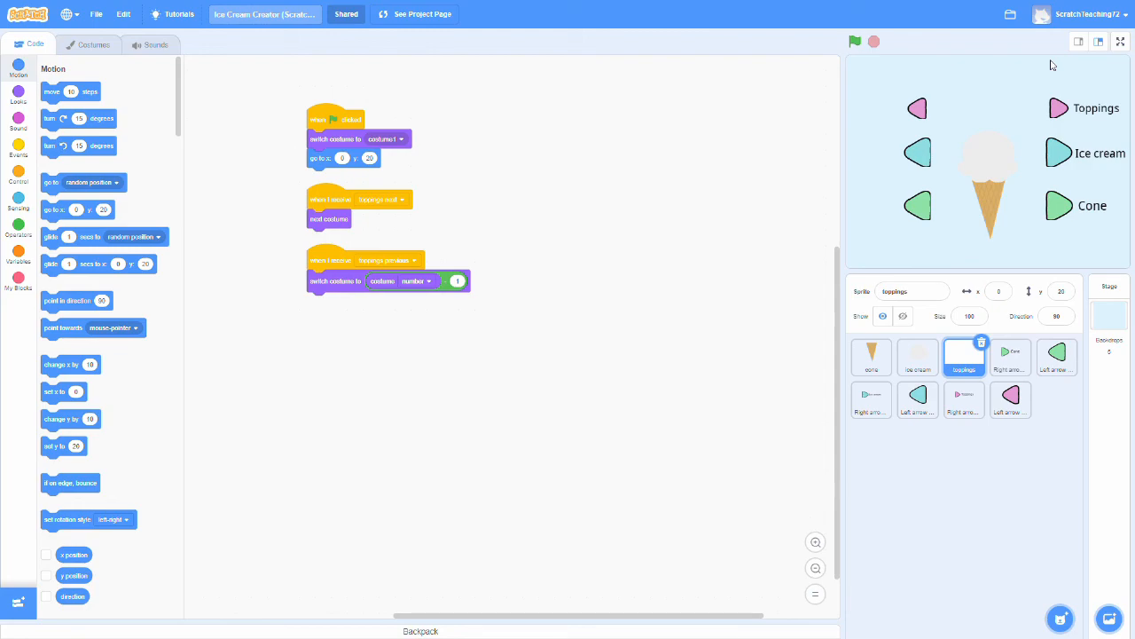